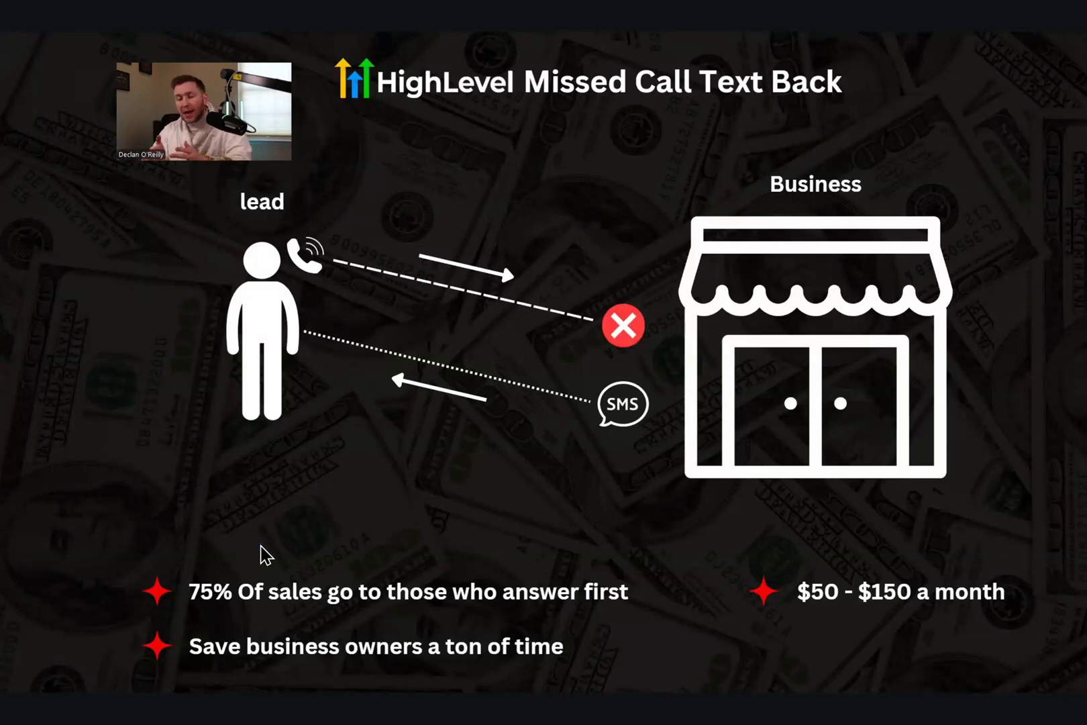
Leave the intro slide and bring up the hair salon sub-account's Launchpad
left_click(304, 562)
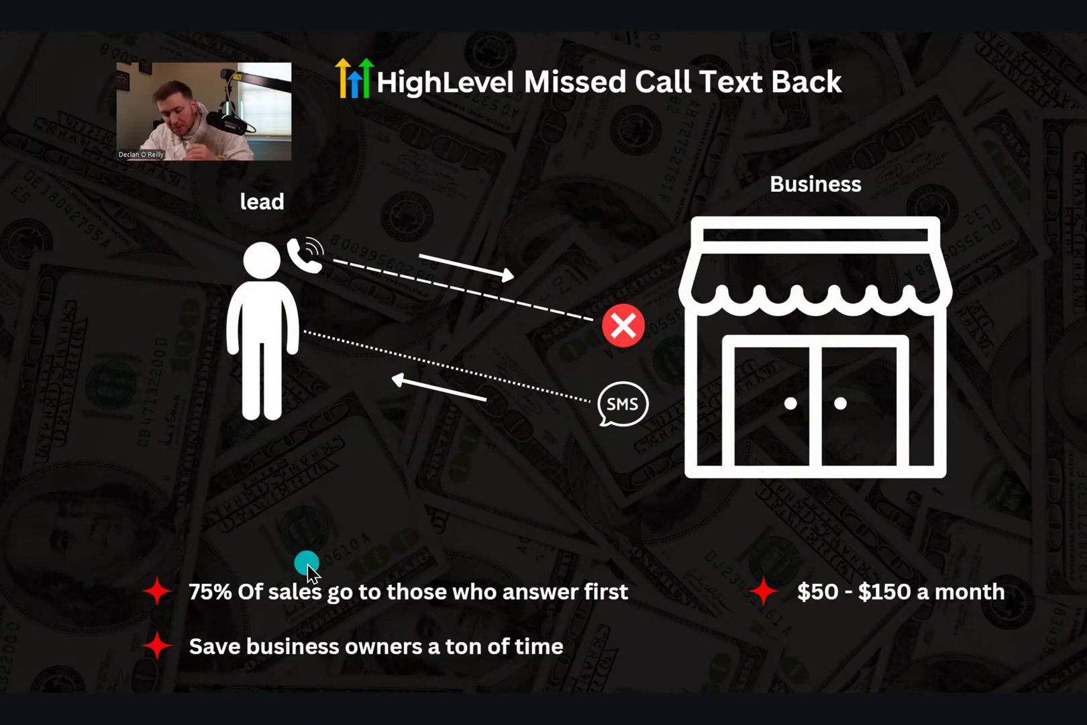
mouse_move(333, 586)
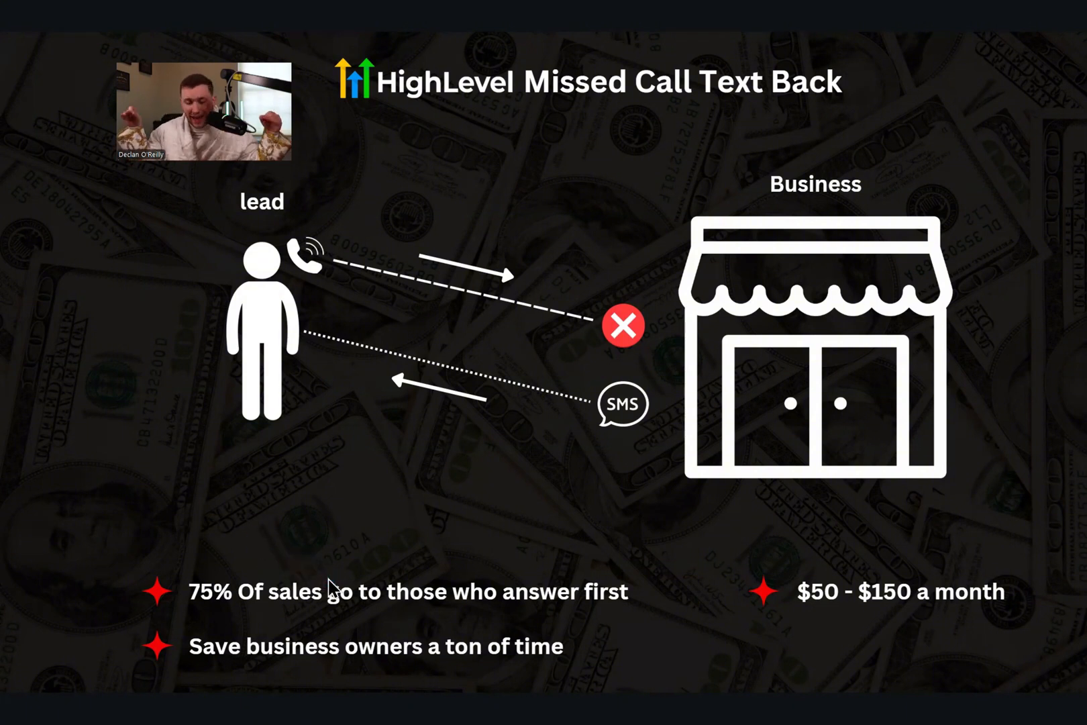
mouse_move(510, 579)
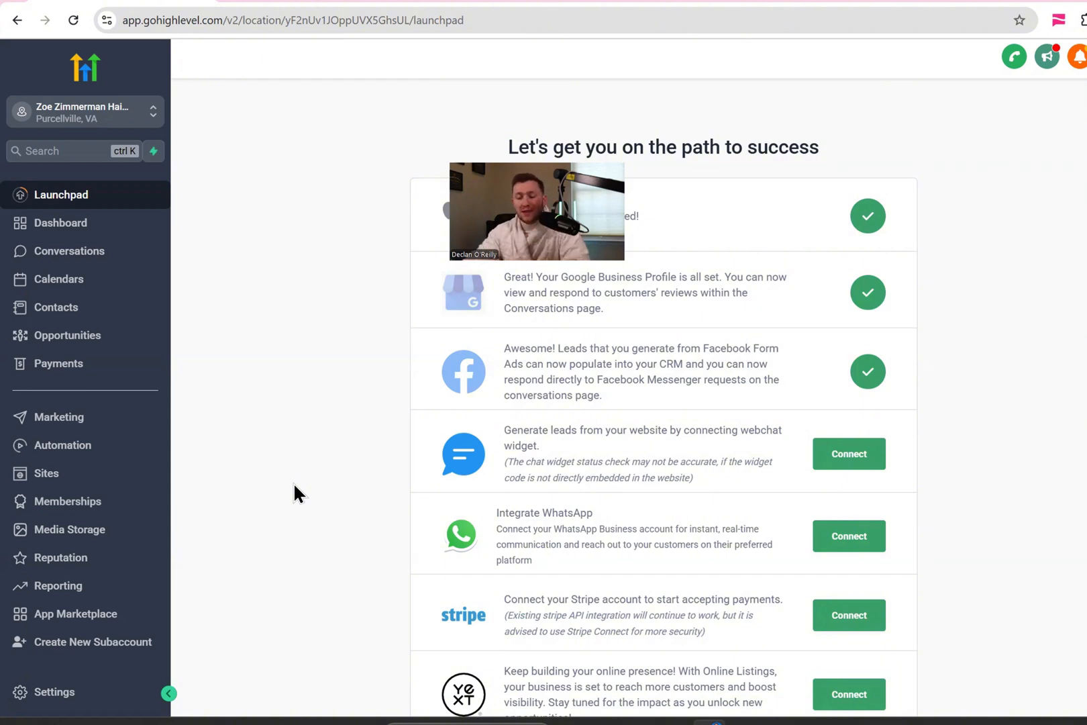
In Business Settings, toggle the built-in Missed Call Text Back off and back on
left_click(54, 692)
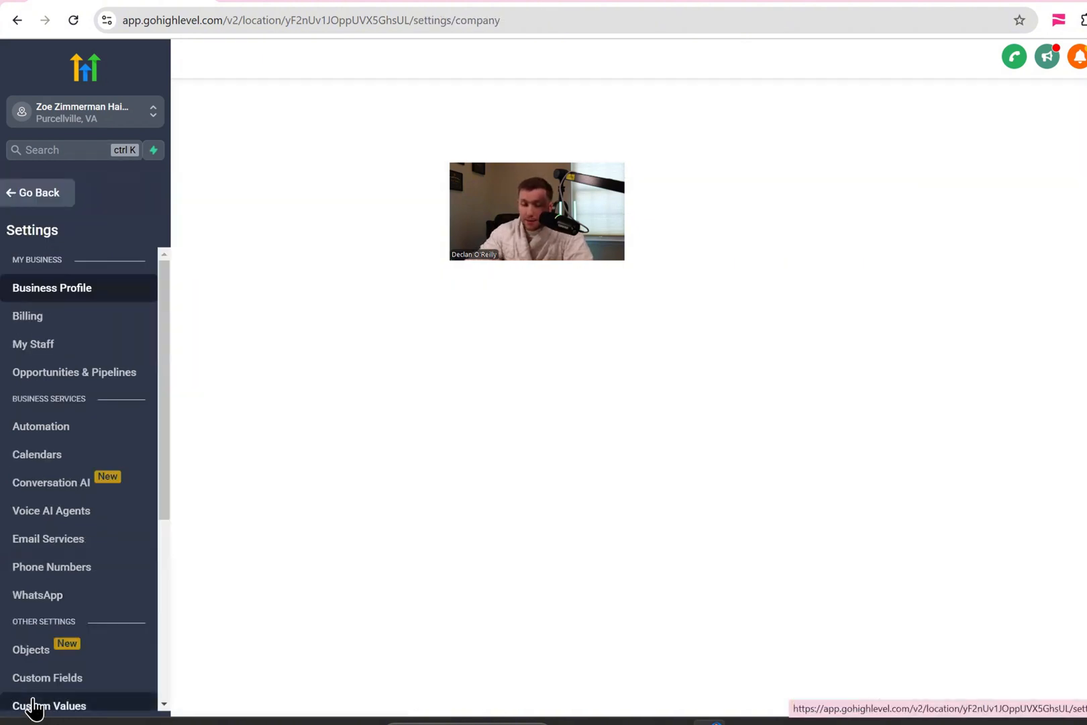
mouse_move(742, 511)
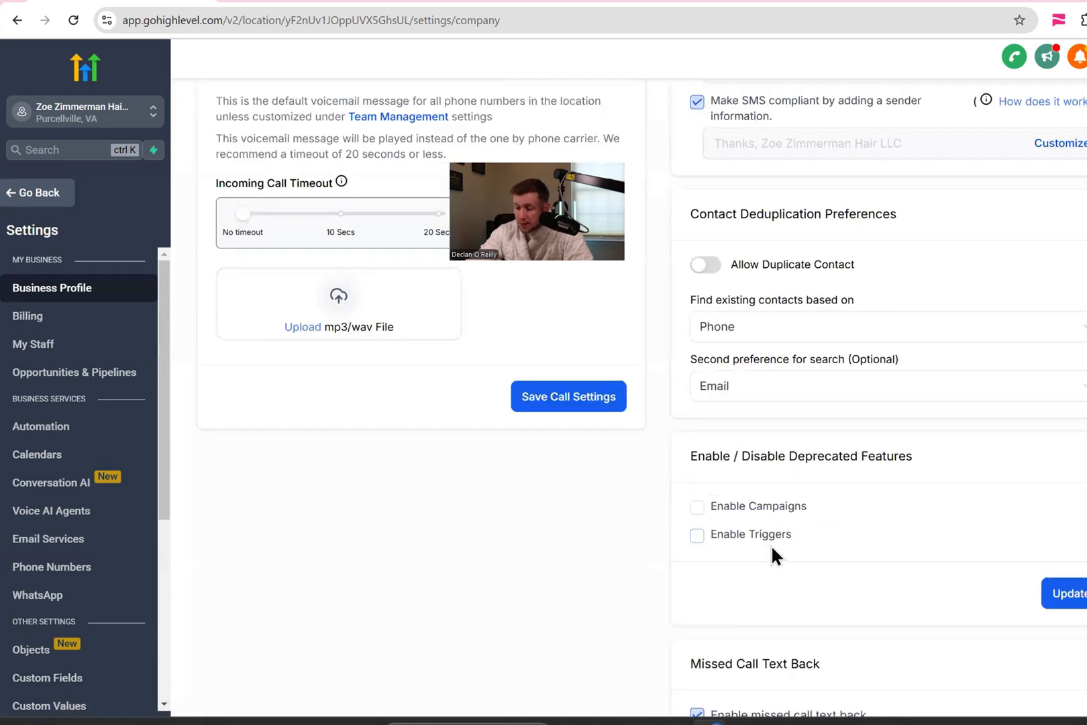
scroll("down", 3)
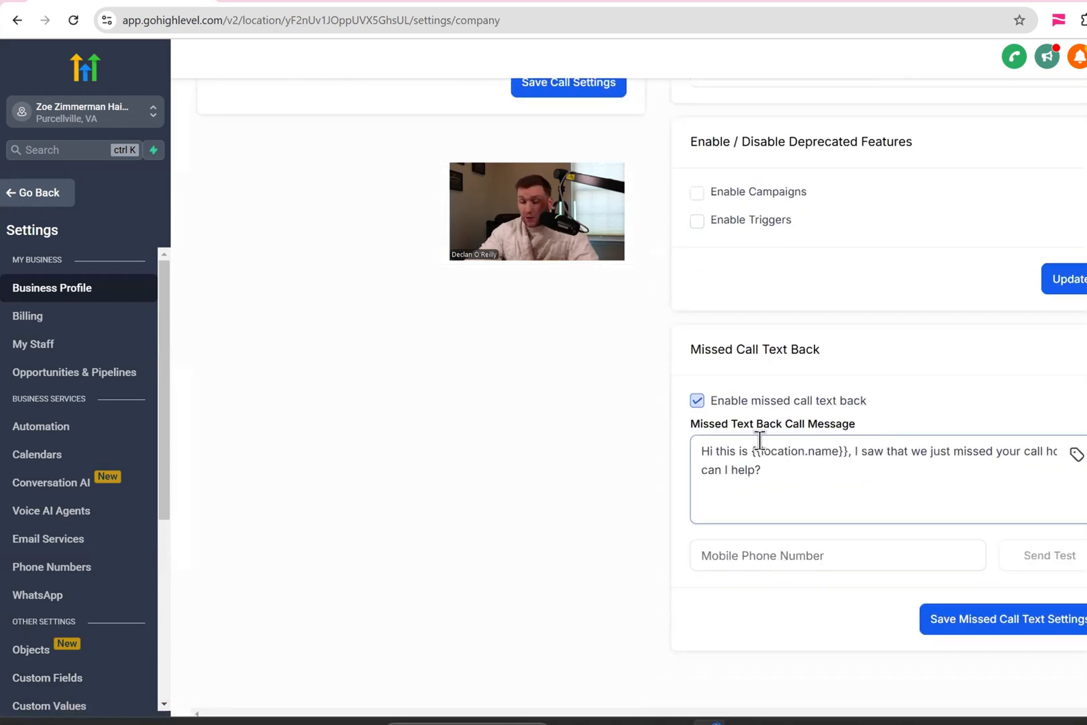
left_click(697, 401)
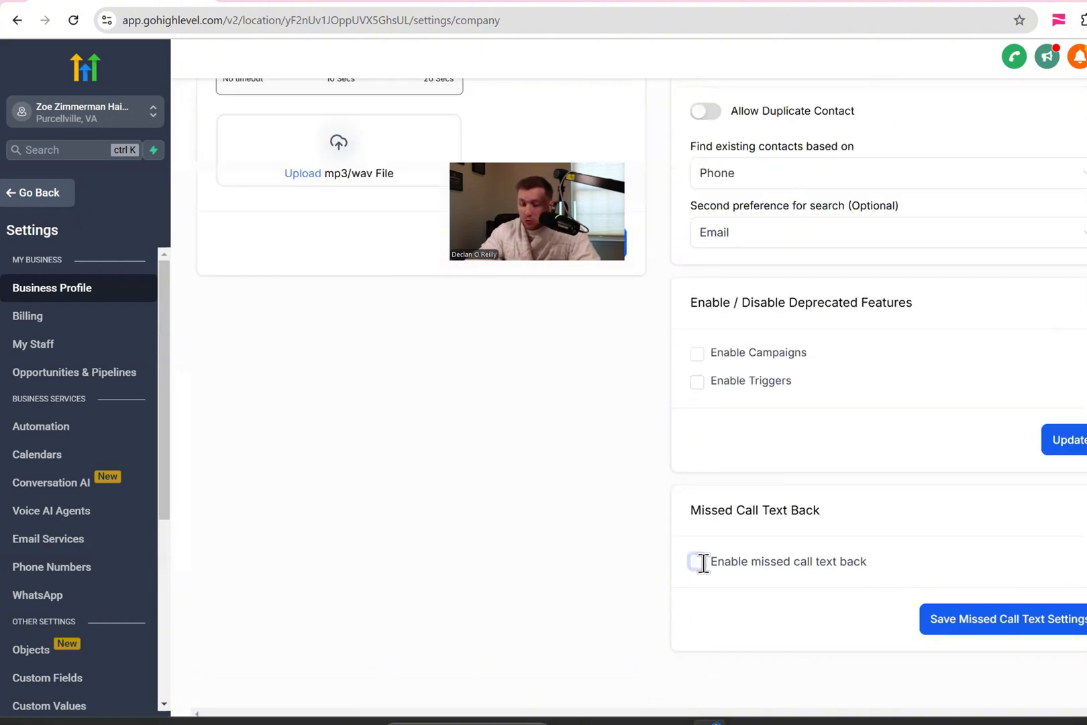
left_click(699, 561)
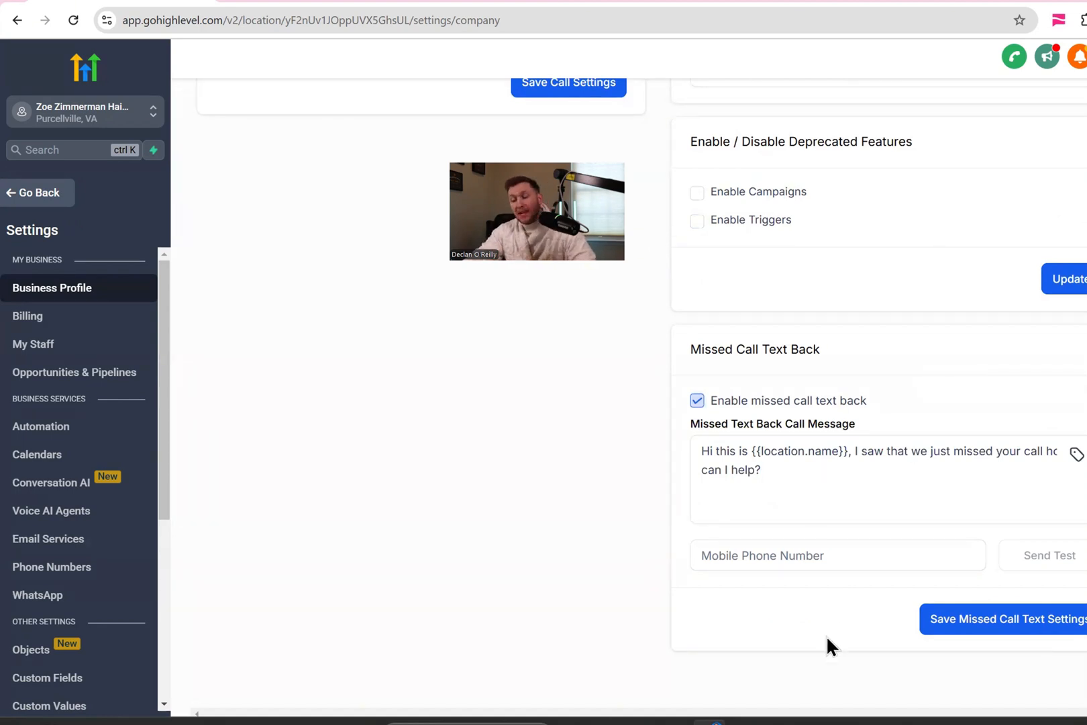
Try editing the text-back message with 'hey whats', then revert to the default message
left_click(739, 482)
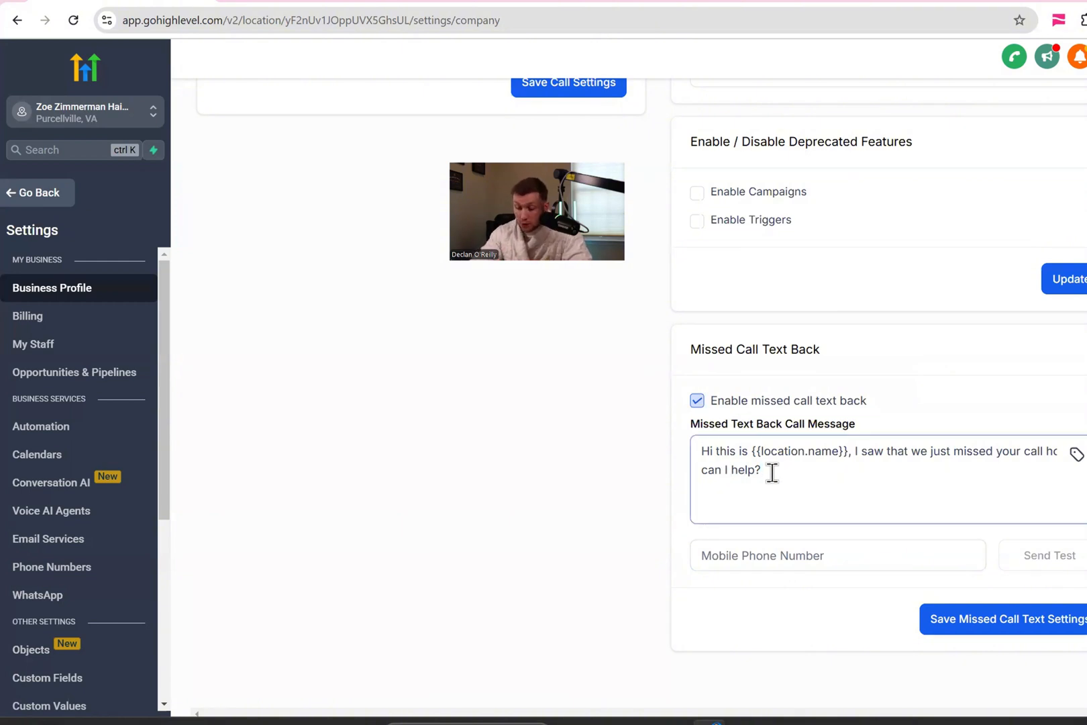
type("hey whats")
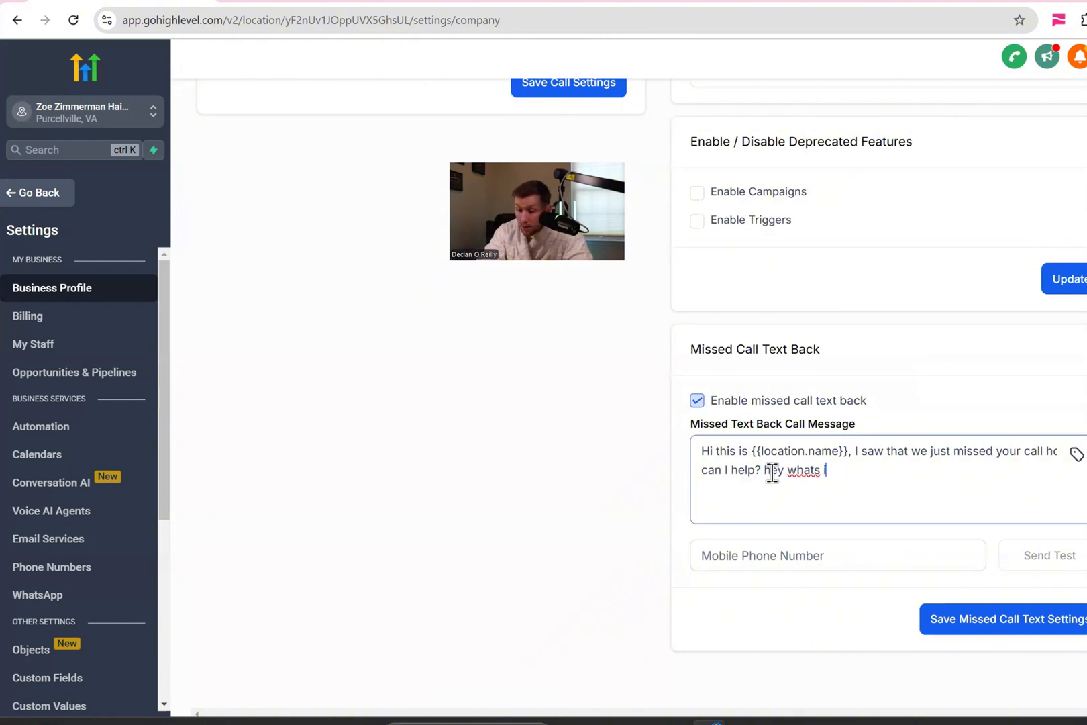
key("Backspace")
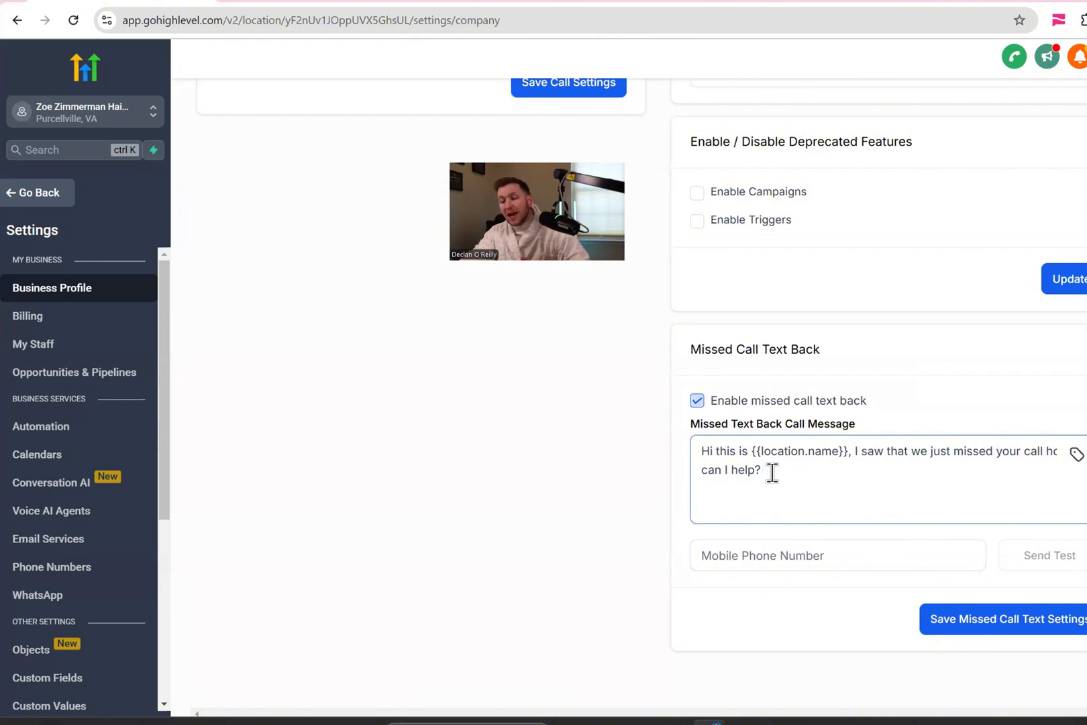
mouse_move(735, 401)
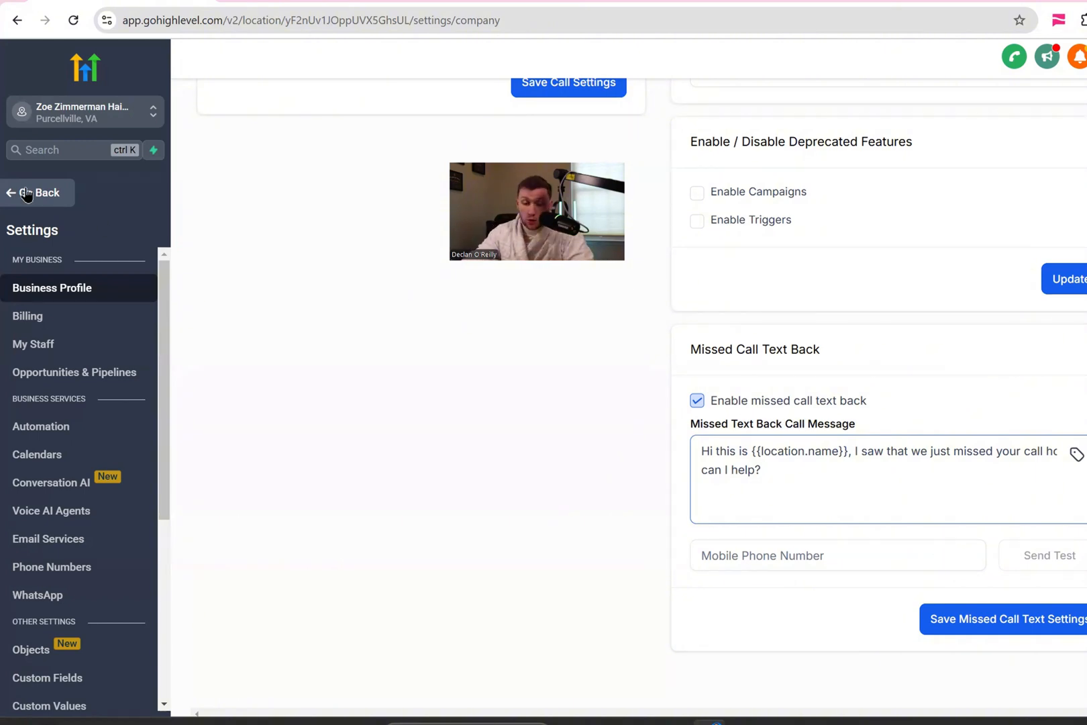
Go to Automation > Workflows and start creating a new workflow
left_click(37, 193)
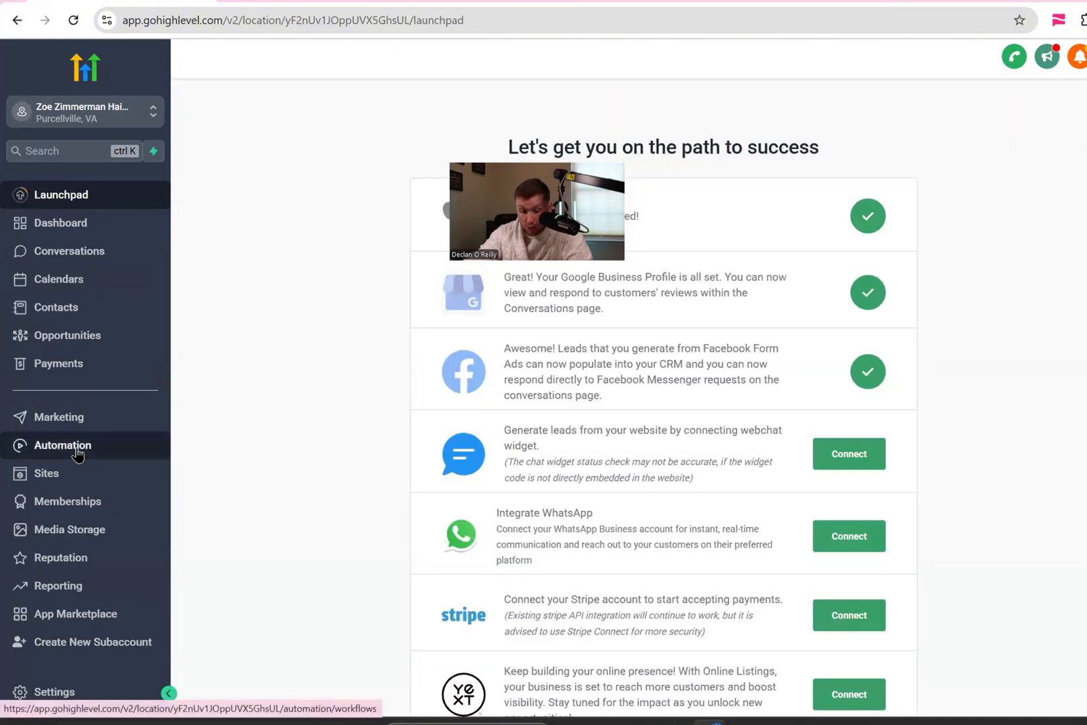
left_click(65, 444)
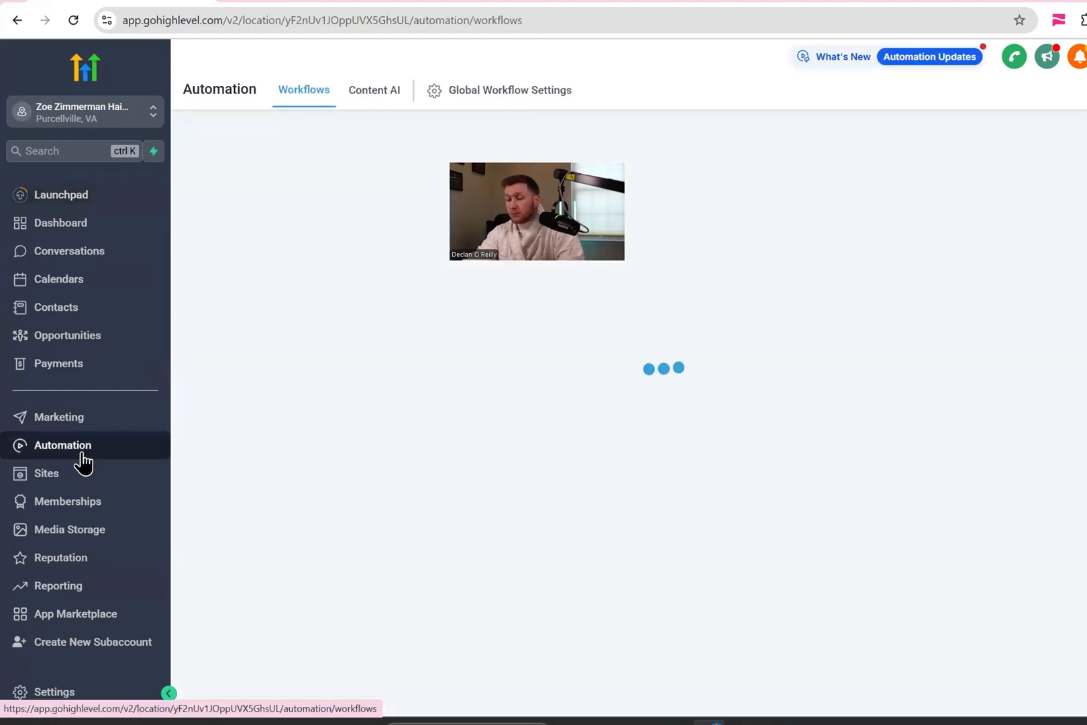
left_click(65, 446)
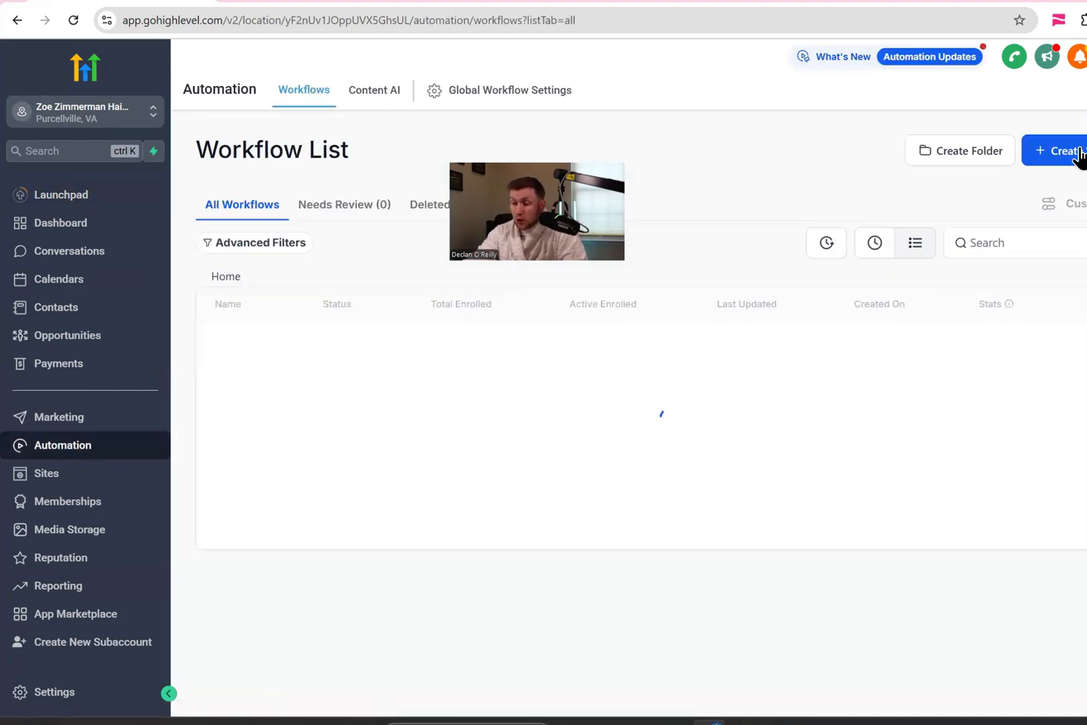
left_click(1069, 151)
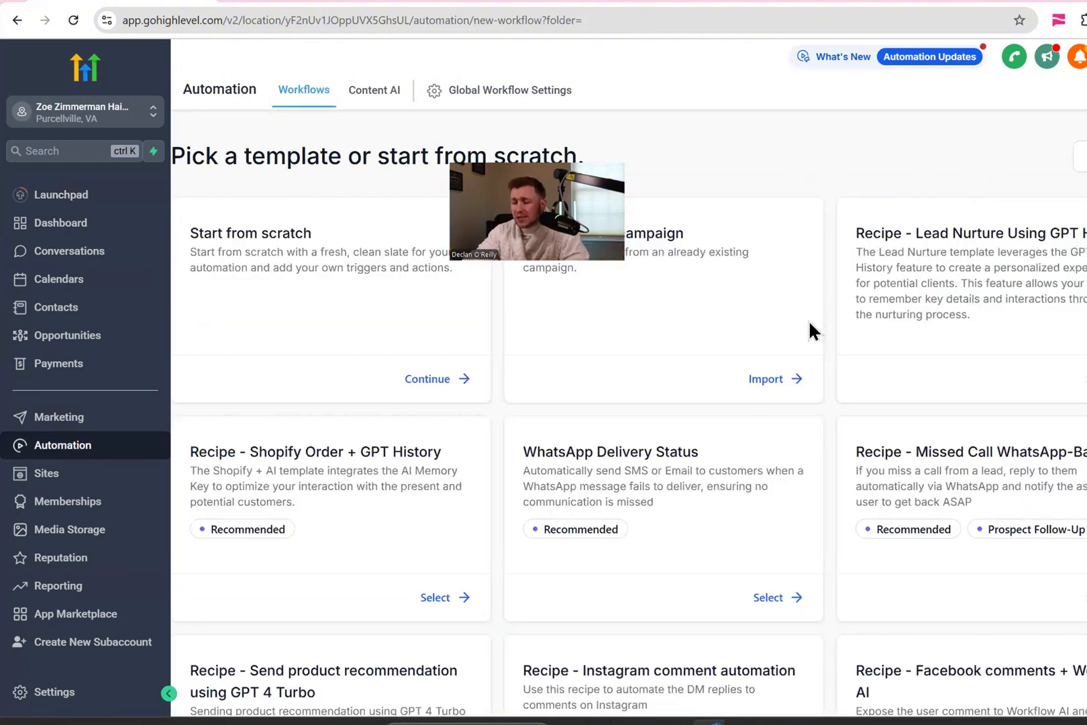
Choose the Recipe - Auto Missed Call Text-Back template for the new workflow
scroll("down", 3)
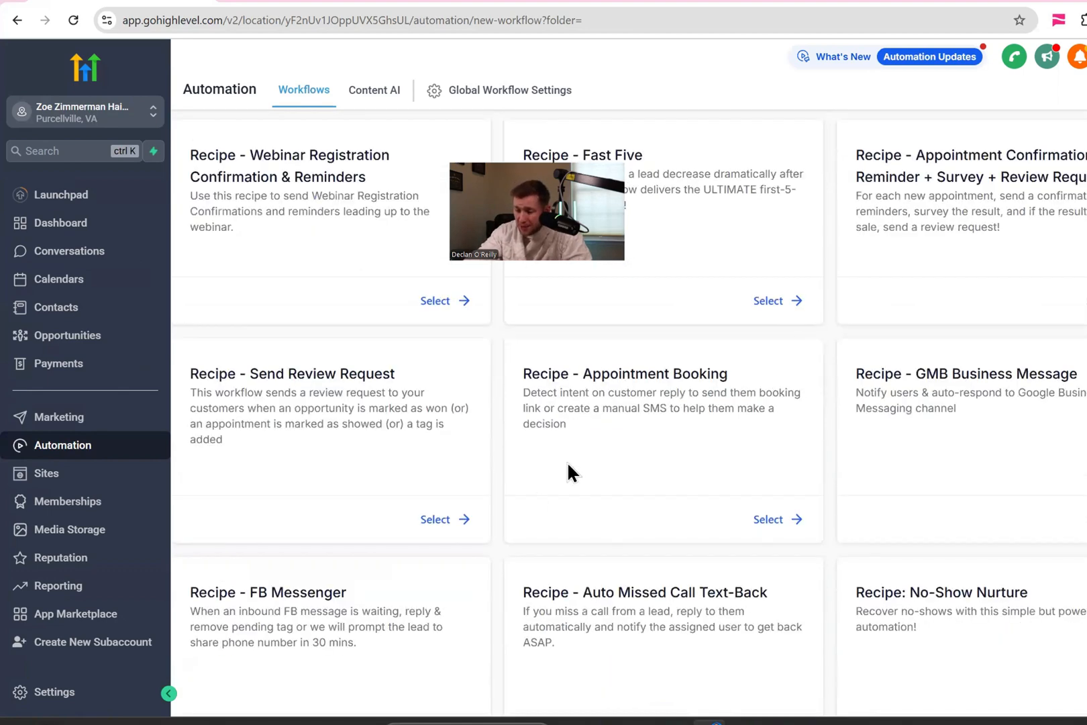
scroll("down", 3)
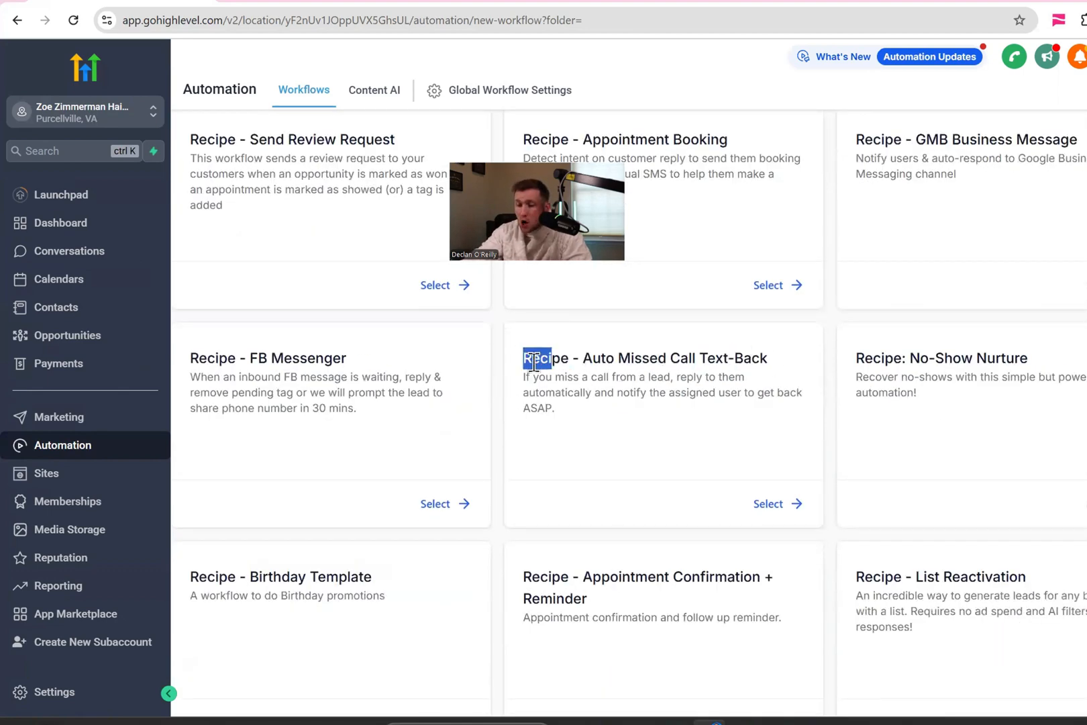
left_click(767, 503)
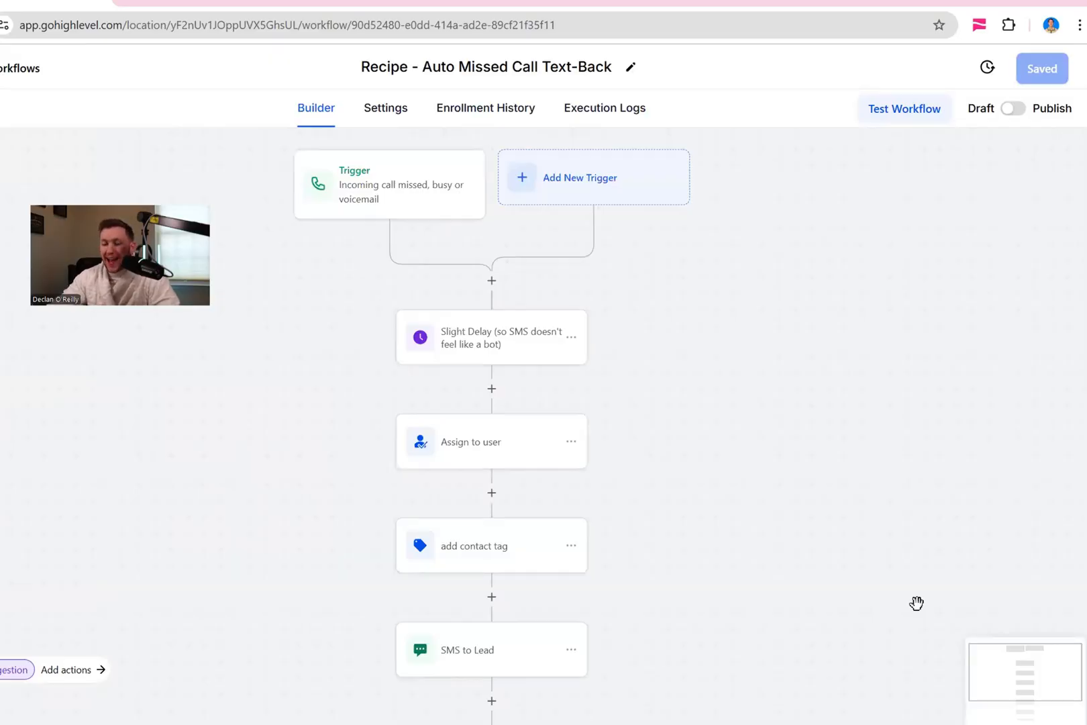
mouse_move(1014, 509)
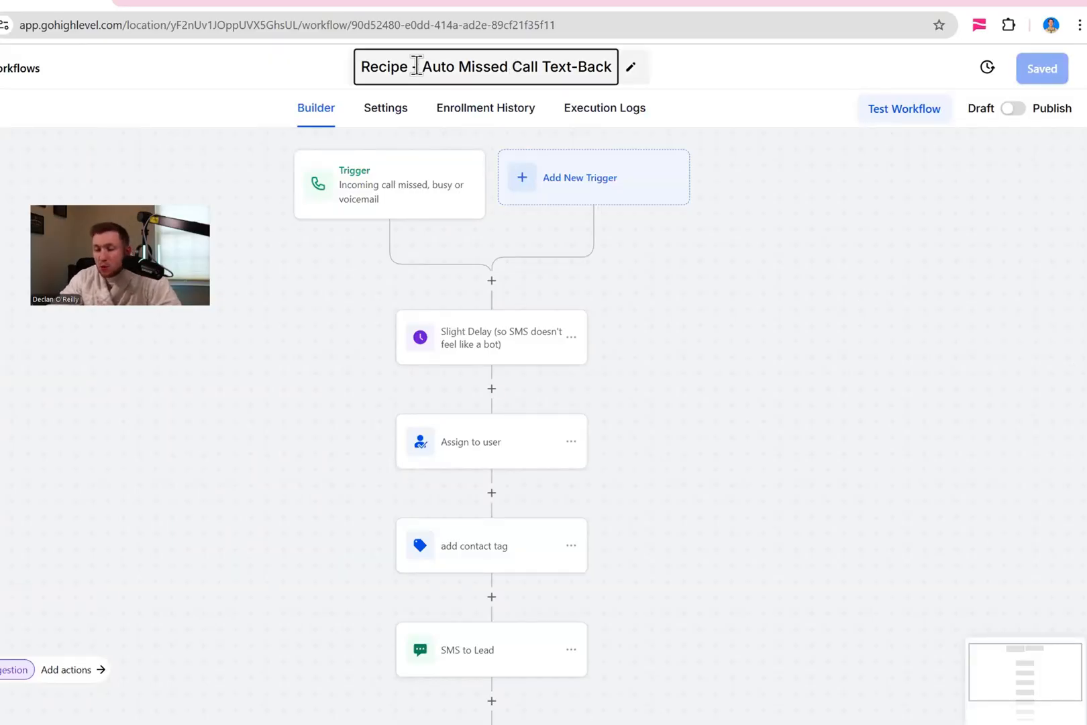
Rename the workflow to 'ZZ HS Auto Missed Call Text-Back'
type("Auto Missed Call Text-Back")
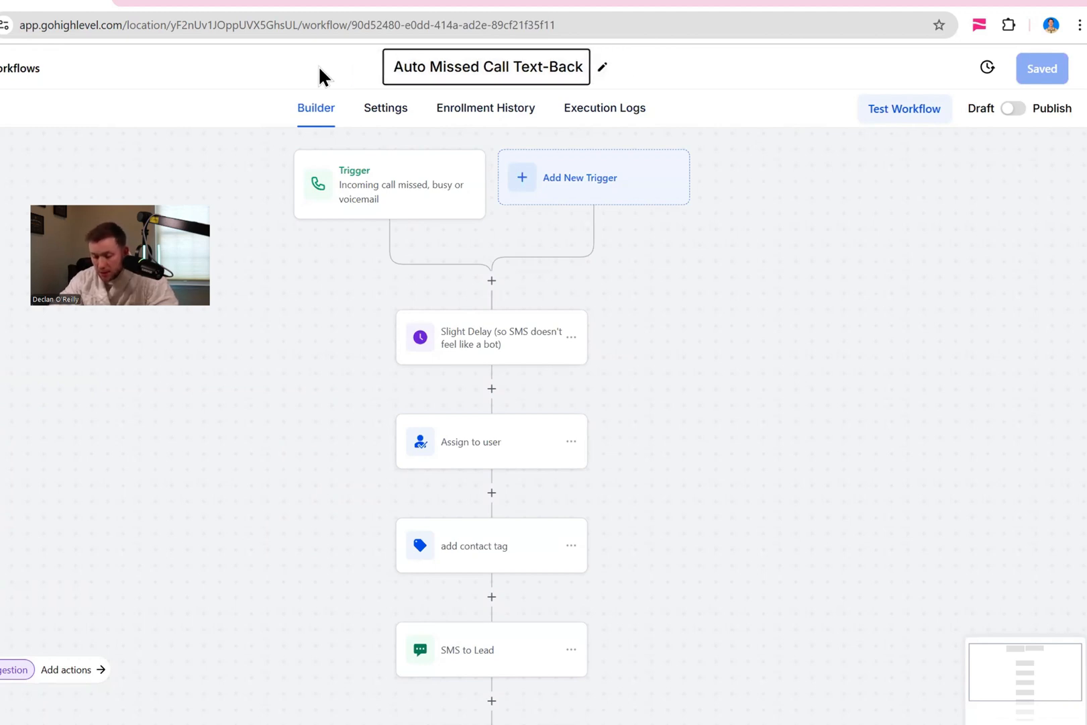
type("ZZ HS")
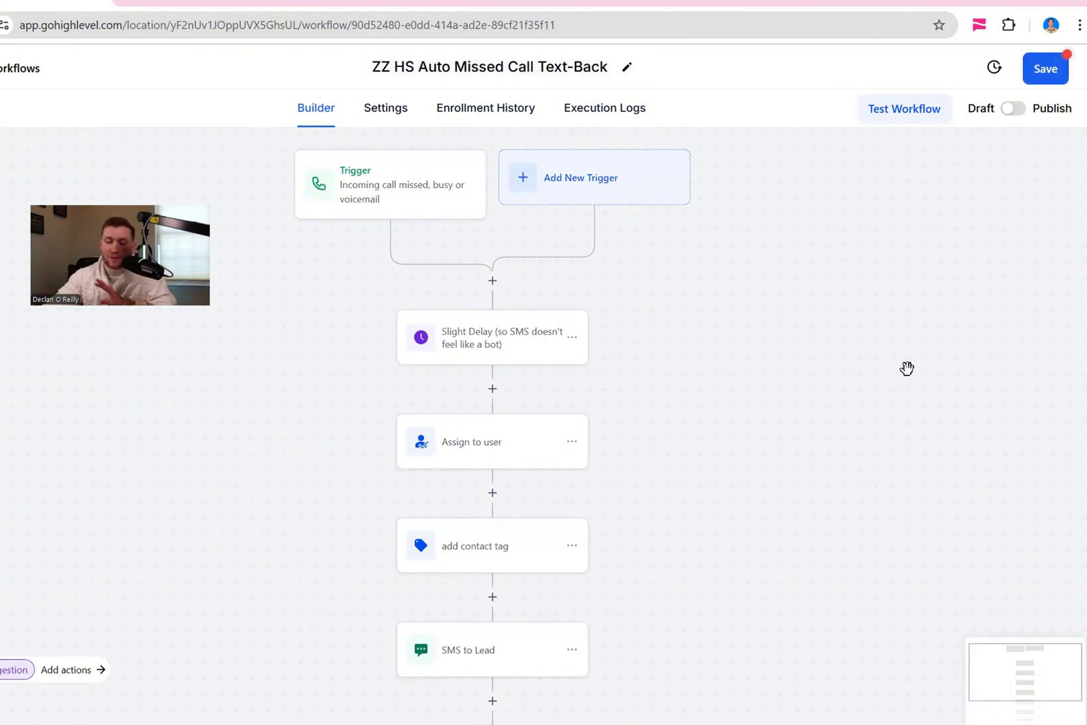
left_click(389, 184)
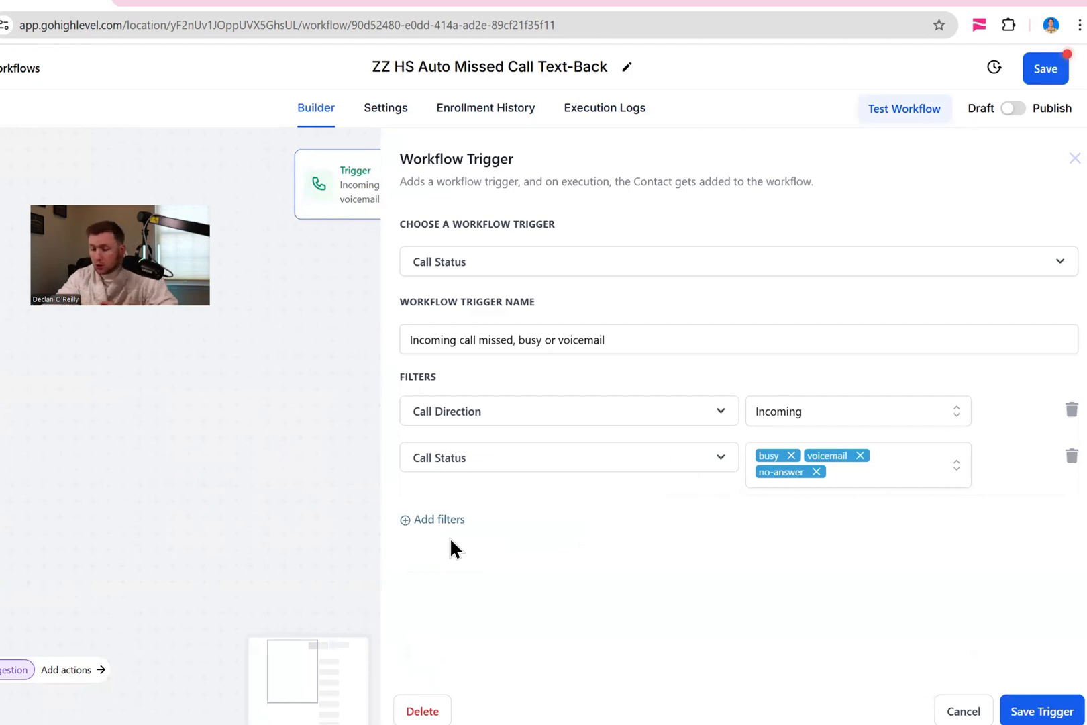
left_click(432, 520)
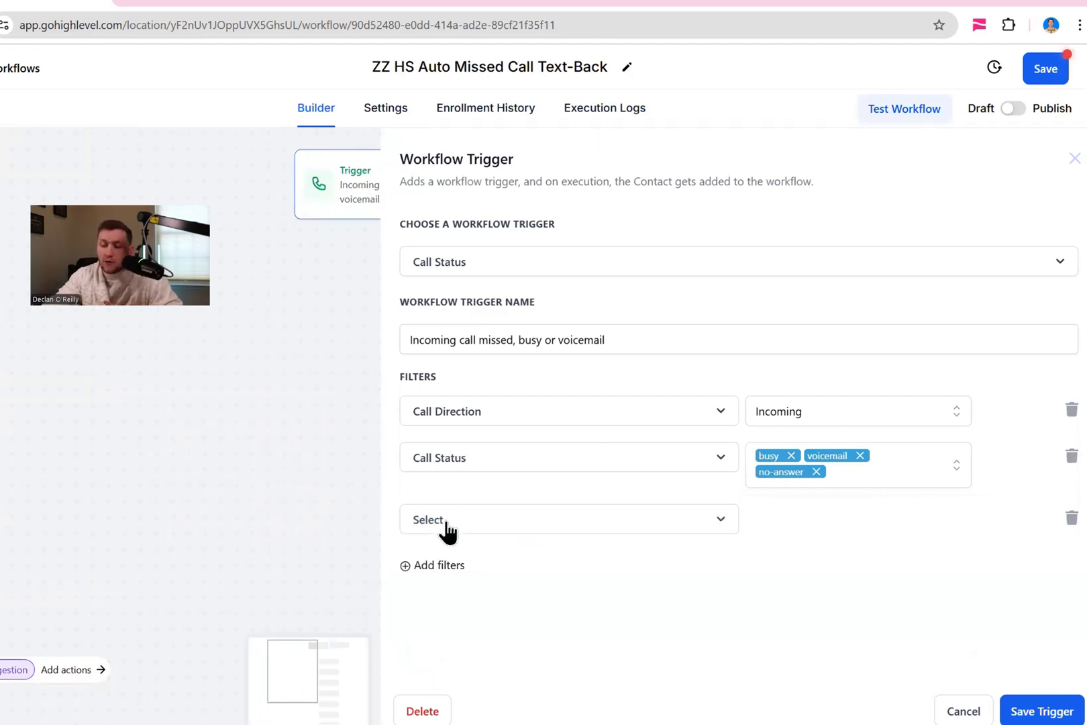
left_click(567, 520)
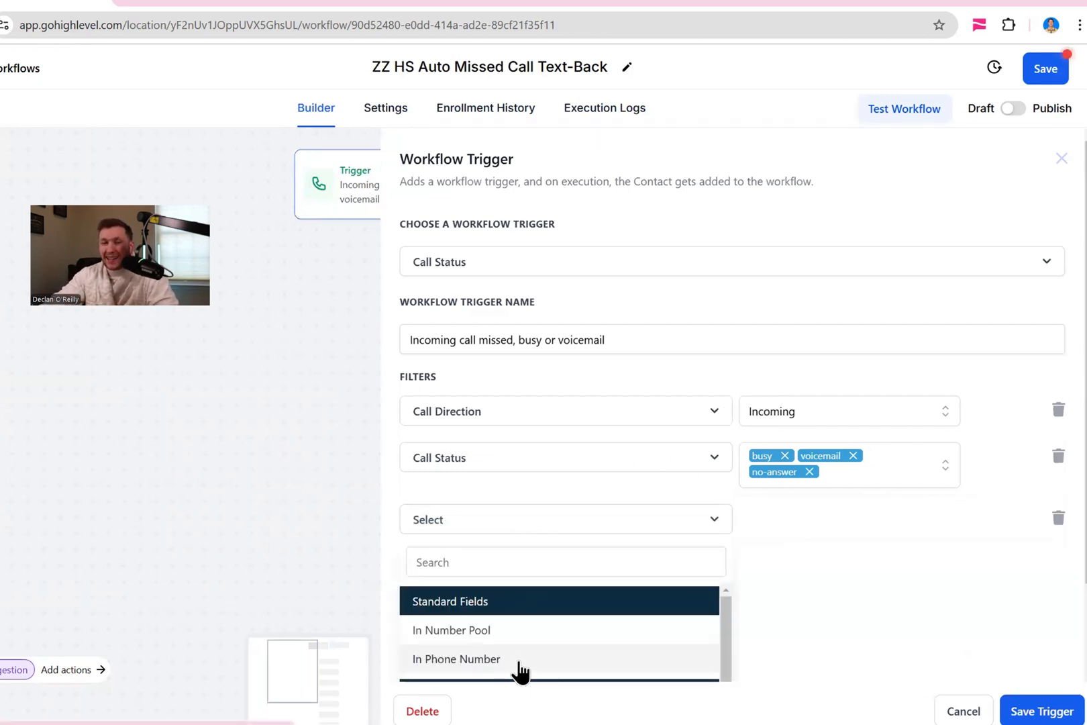
left_click(456, 659)
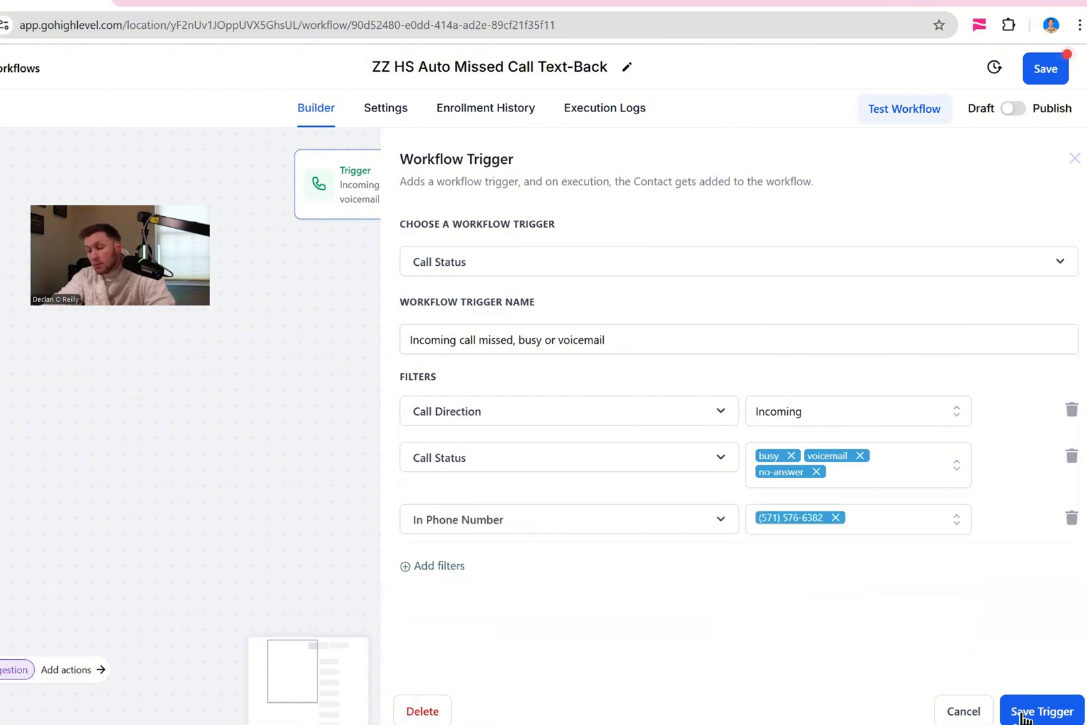
left_click(1044, 712)
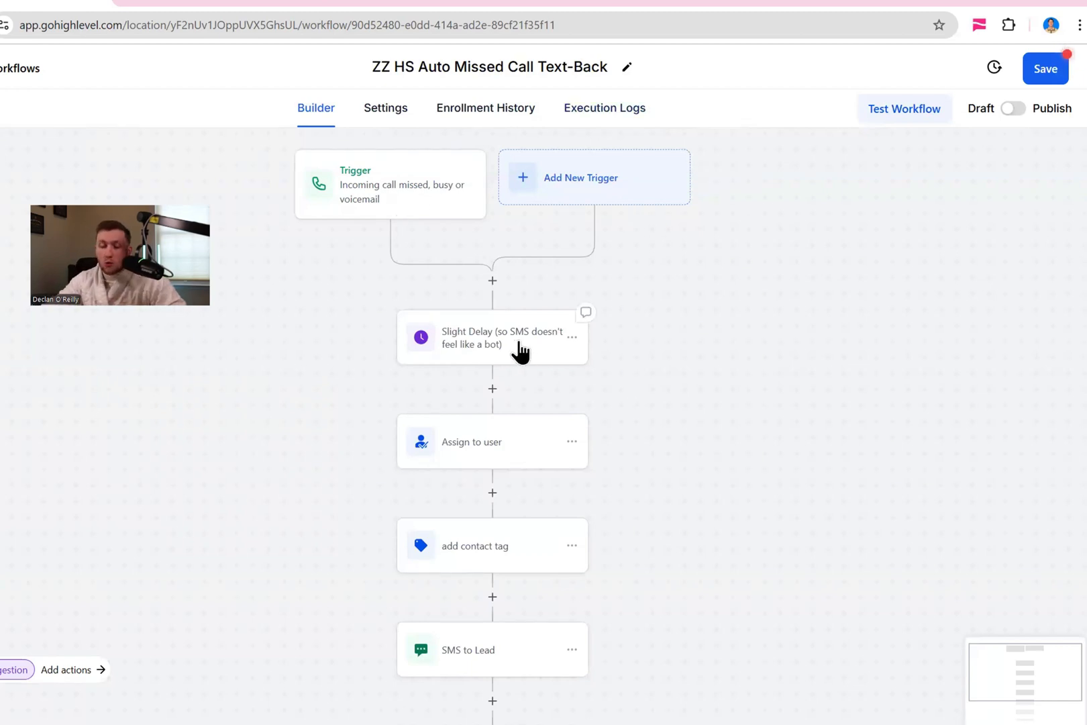
Review the Slight Delay and Assign to user steps without changing them
left_click(491, 338)
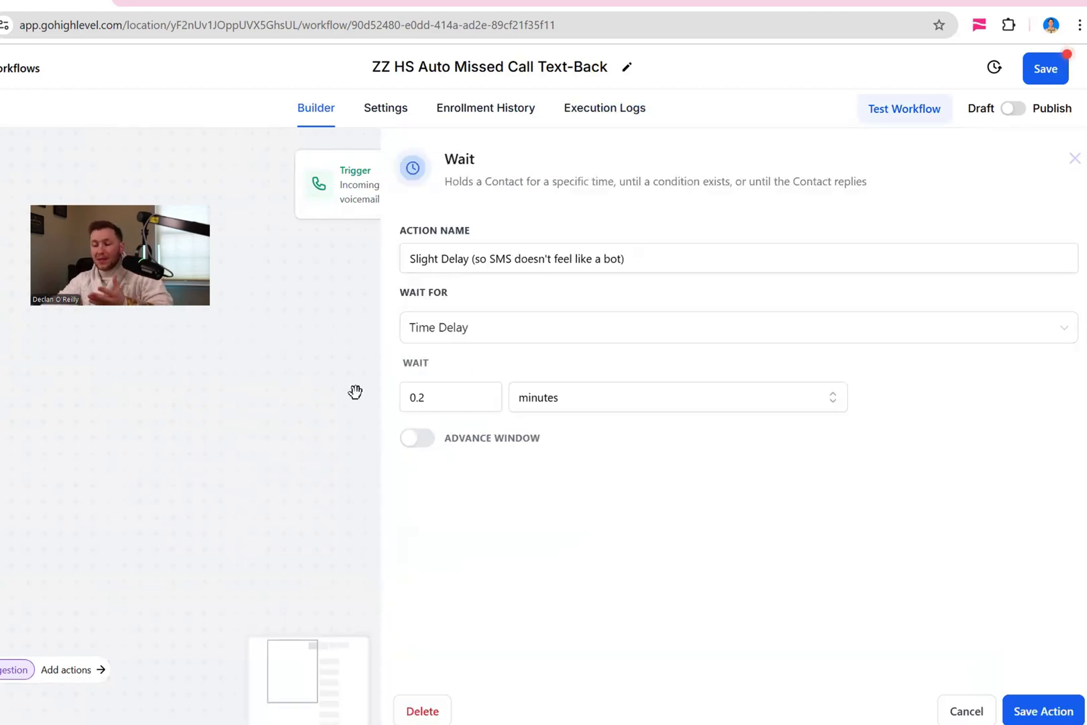
left_click(1074, 158)
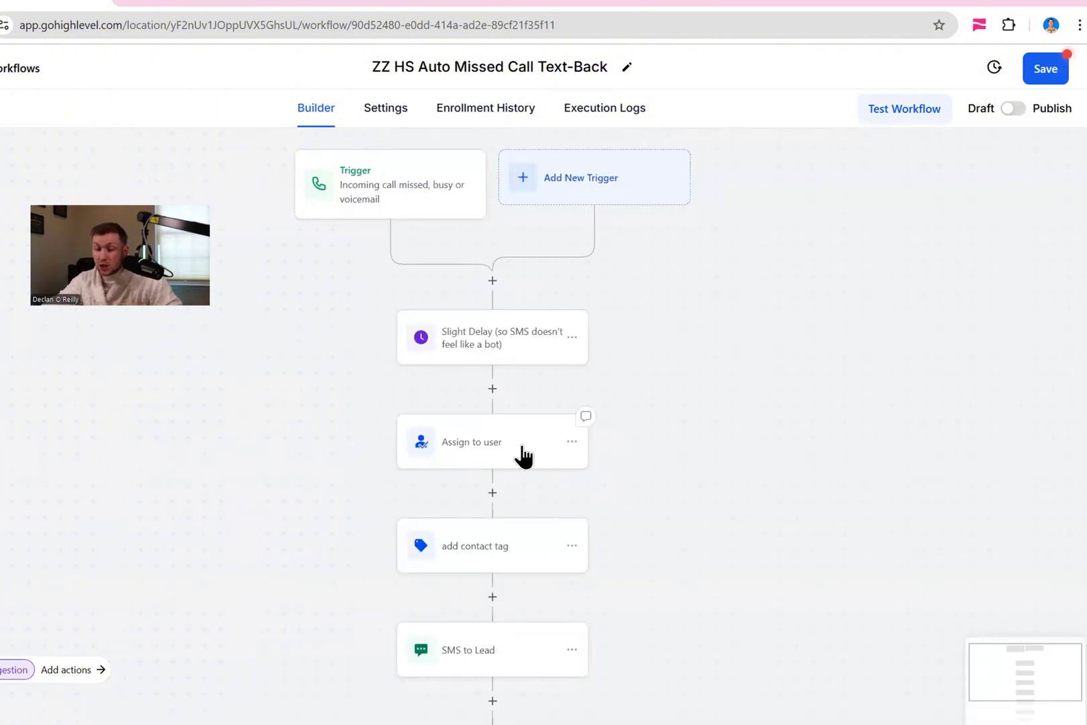
left_click(492, 442)
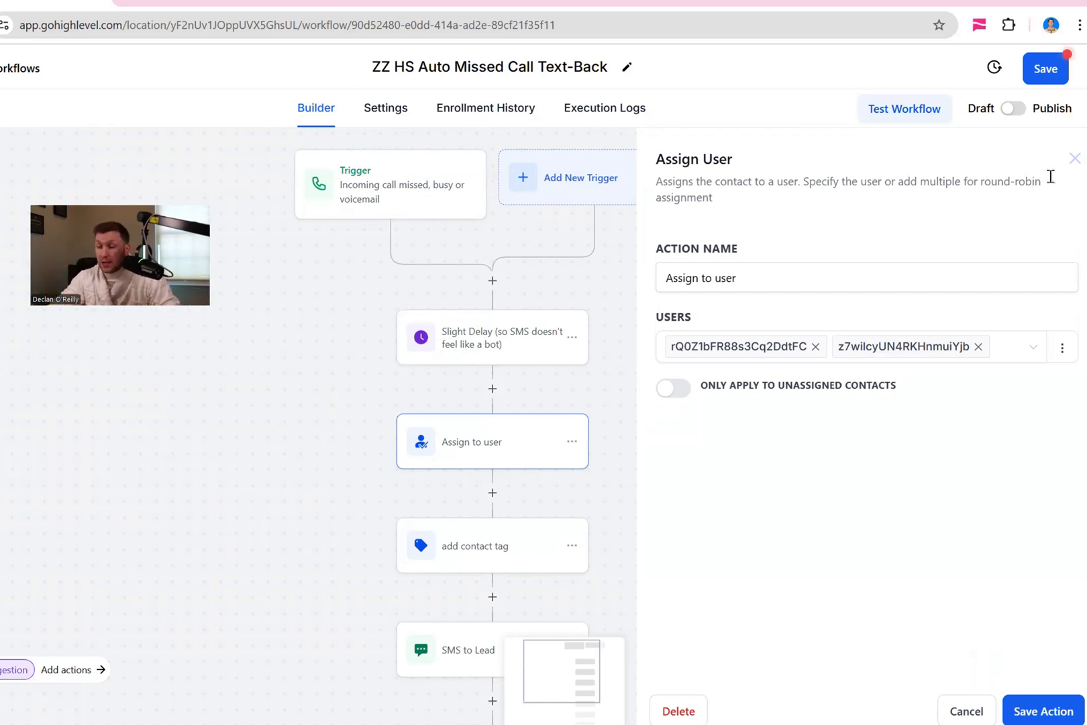
left_click(967, 712)
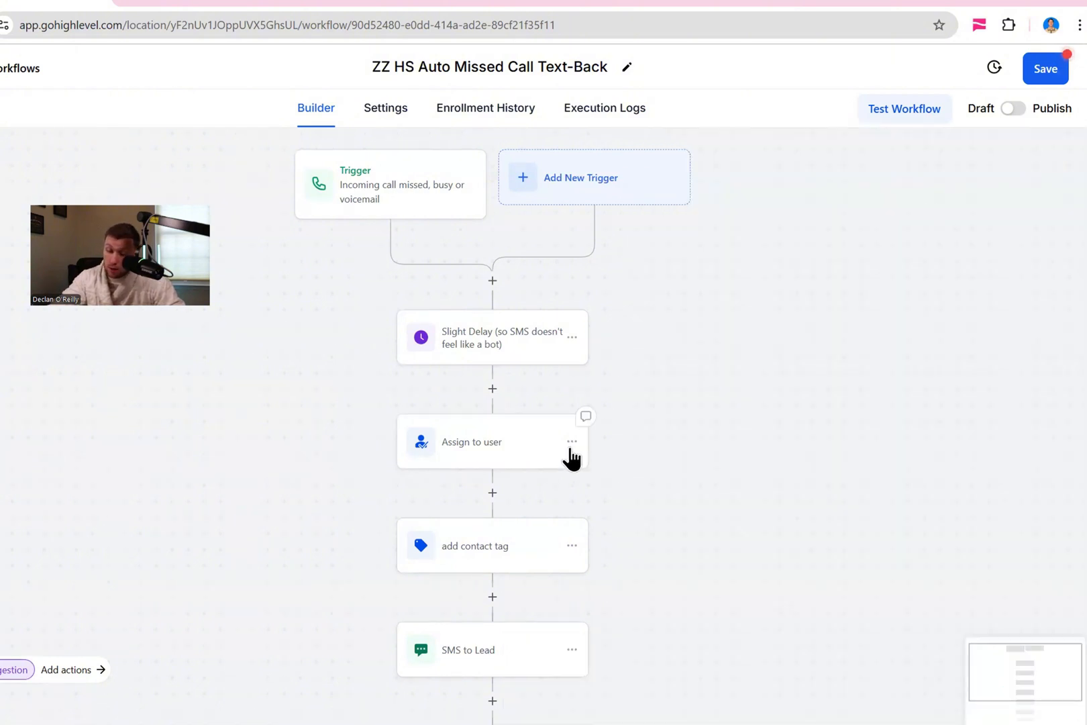
Delete the Assign to user step from the workflow
left_click(571, 441)
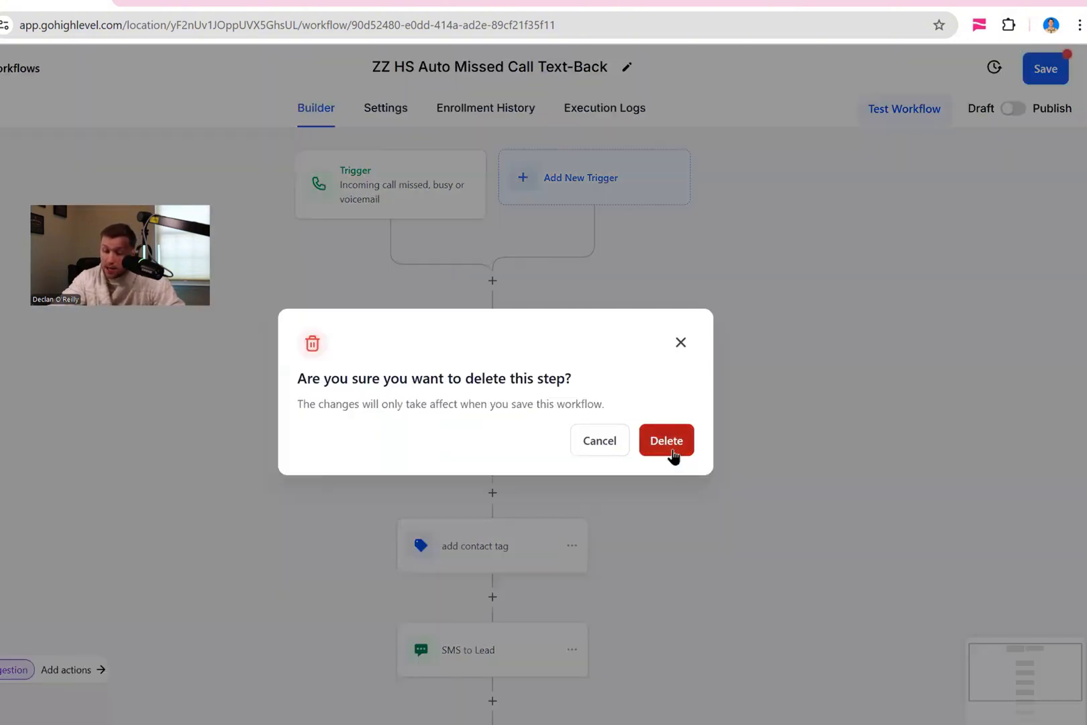
left_click(665, 441)
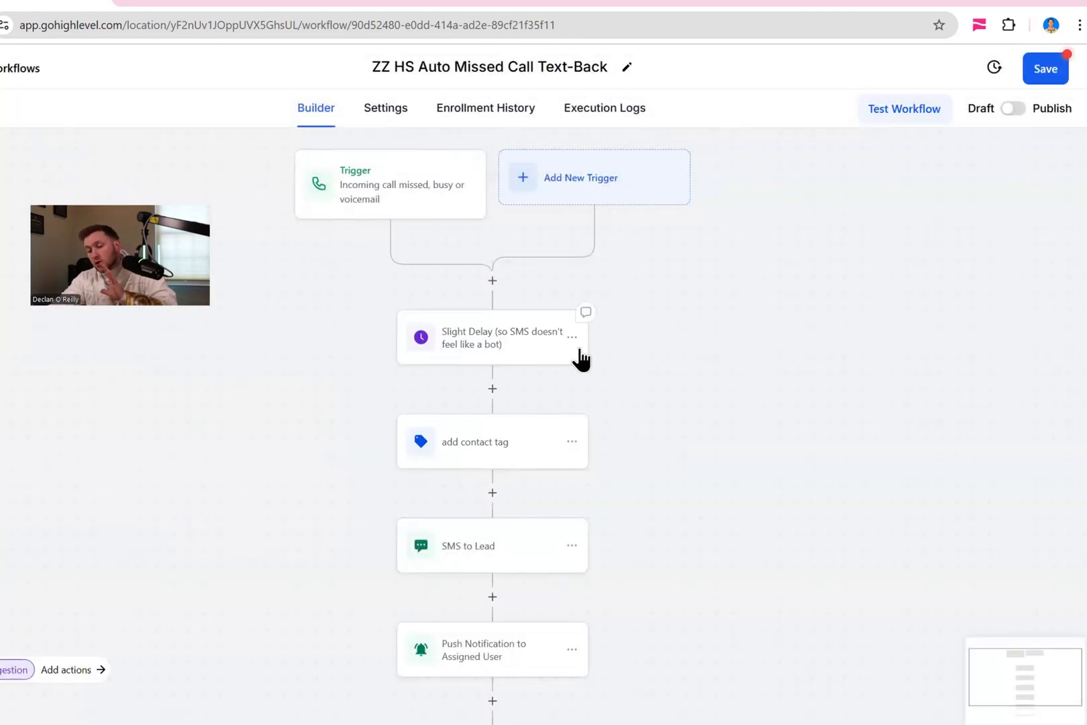
left_click(476, 442)
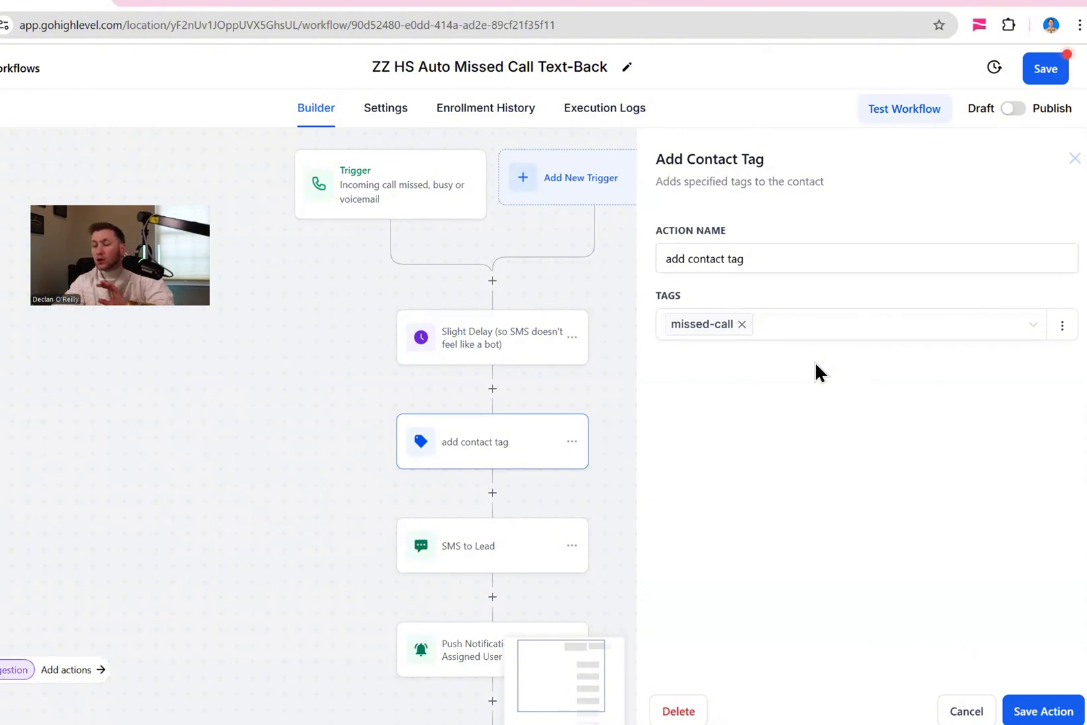
mouse_move(886, 436)
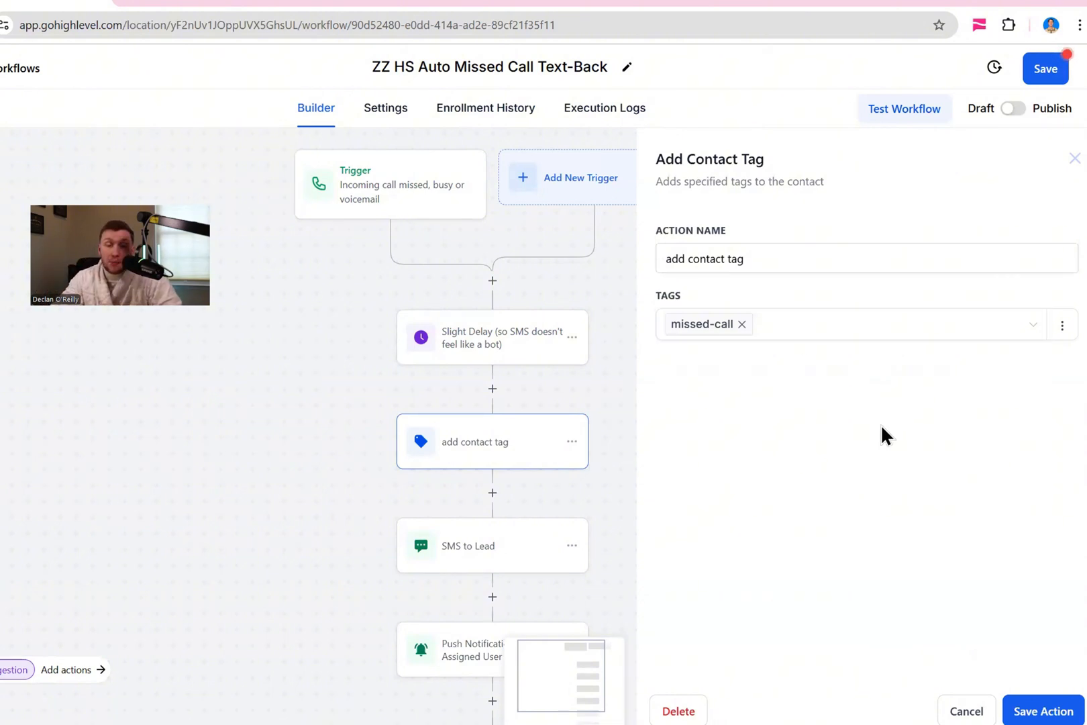
mouse_move(327, 401)
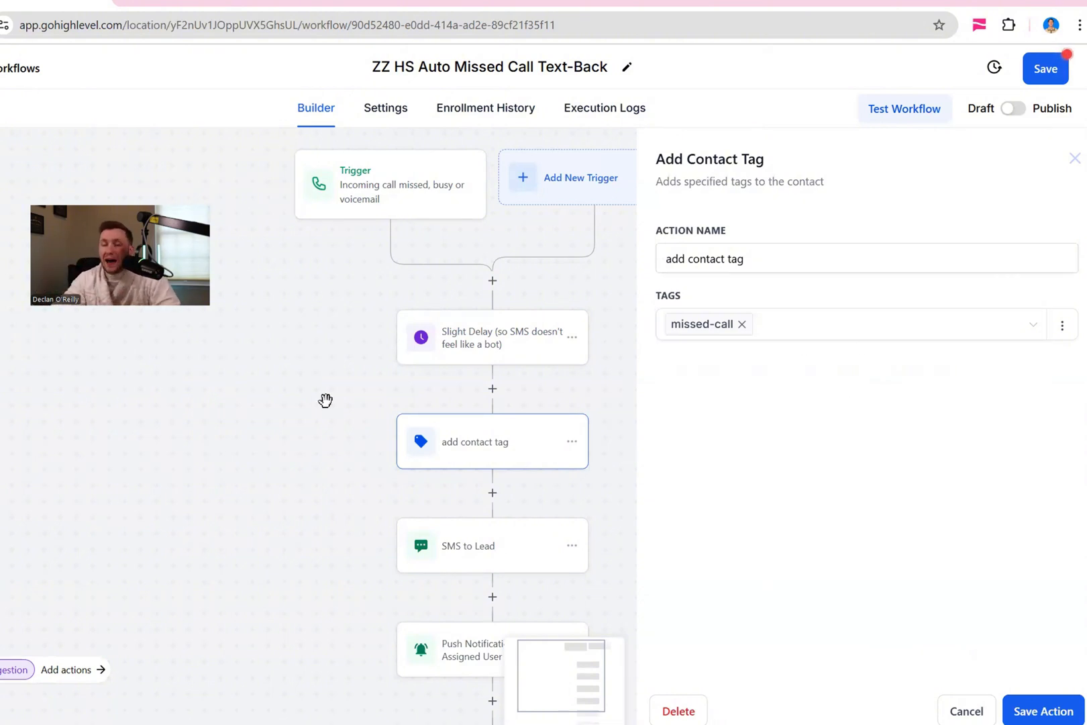
left_click(967, 712)
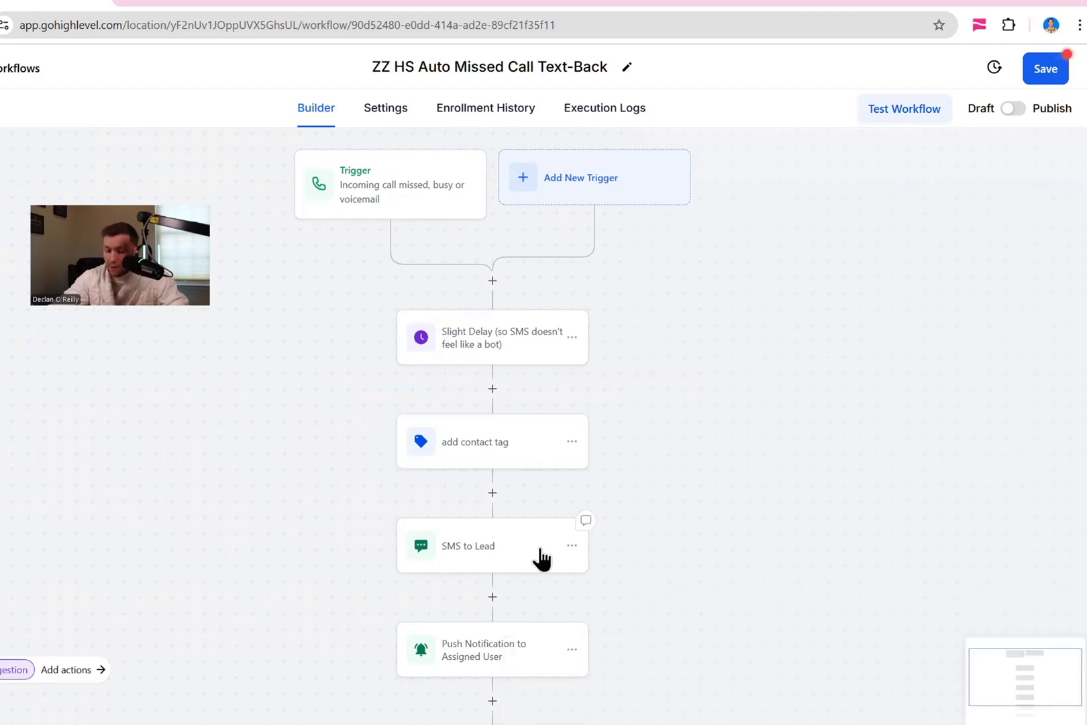
left_click(493, 545)
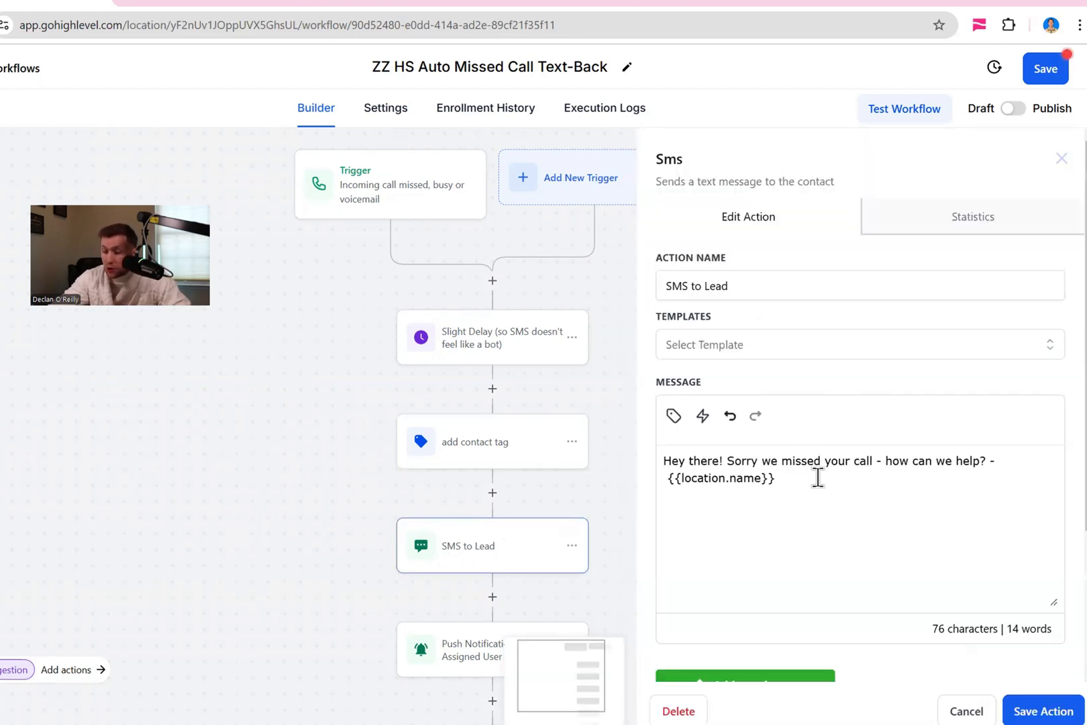
scroll("down", 3)
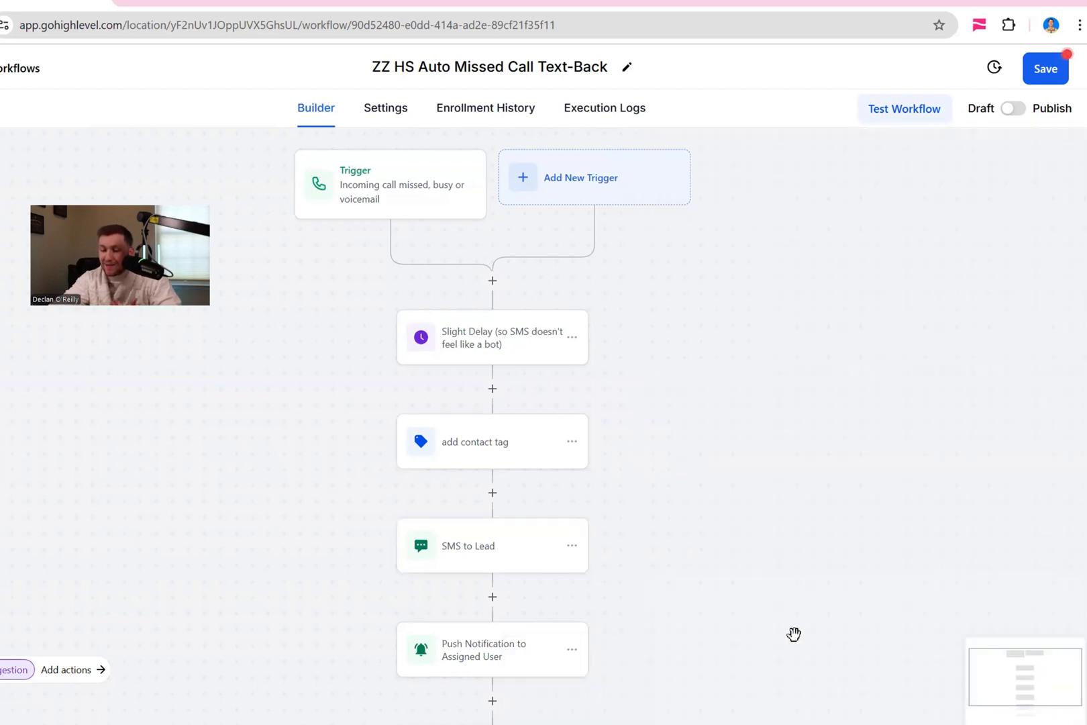
Delete the Push Notification step and all actions after it, ending at SMS to Lead
scroll("down", 3)
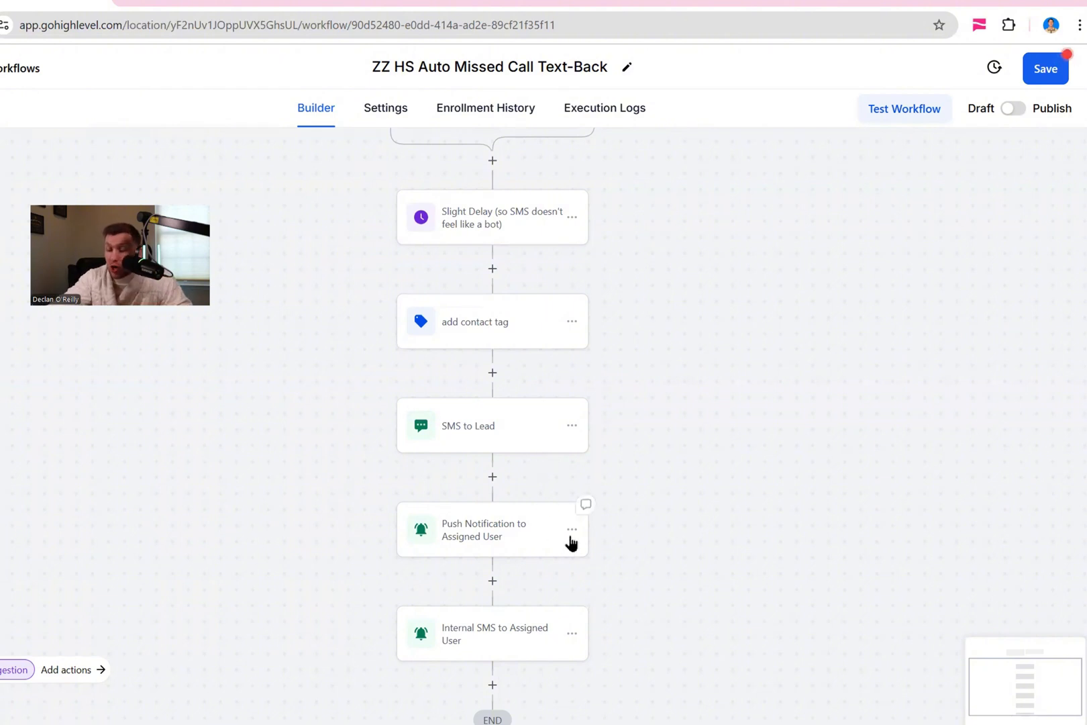
left_click(572, 529)
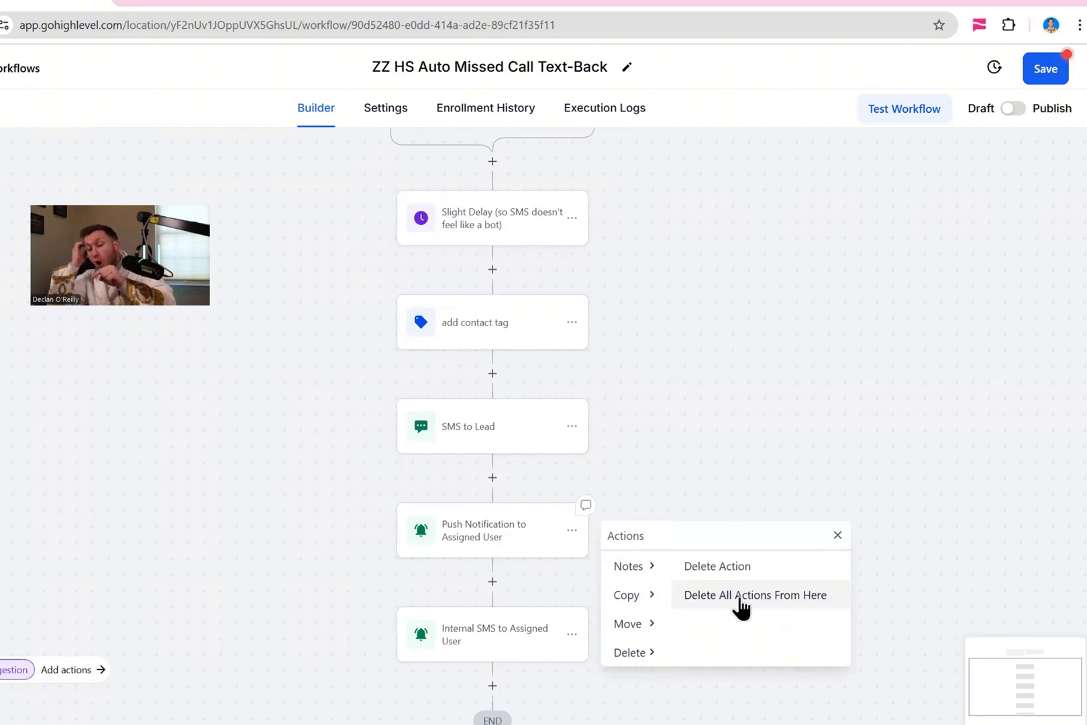
mouse_move(553, 564)
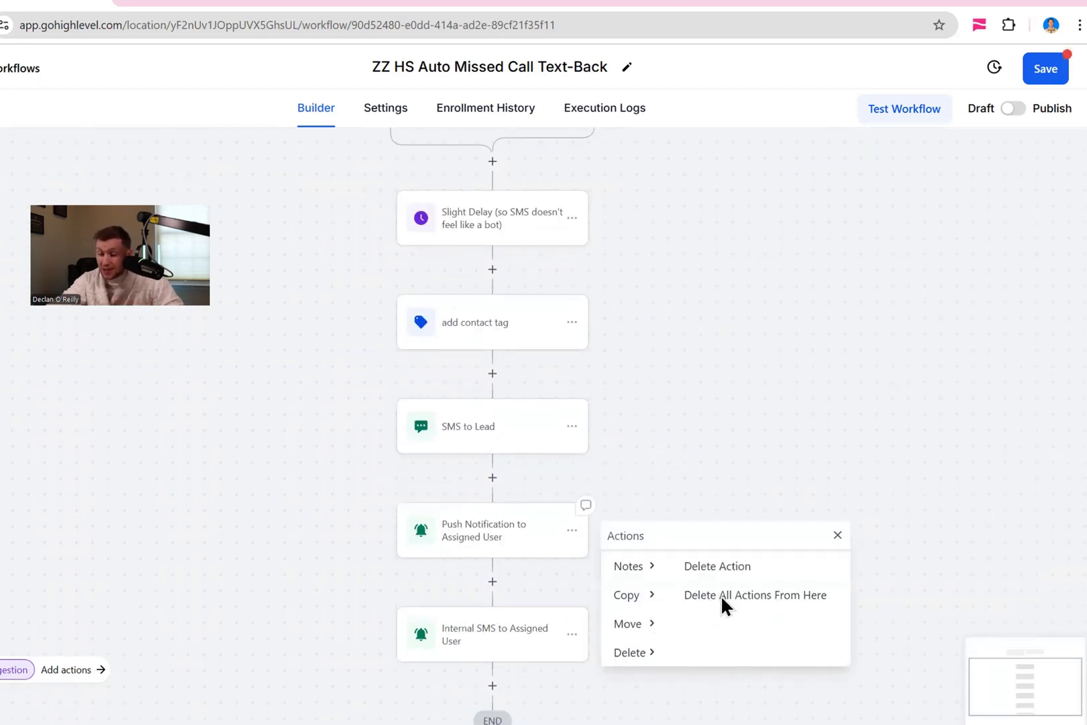
left_click(754, 594)
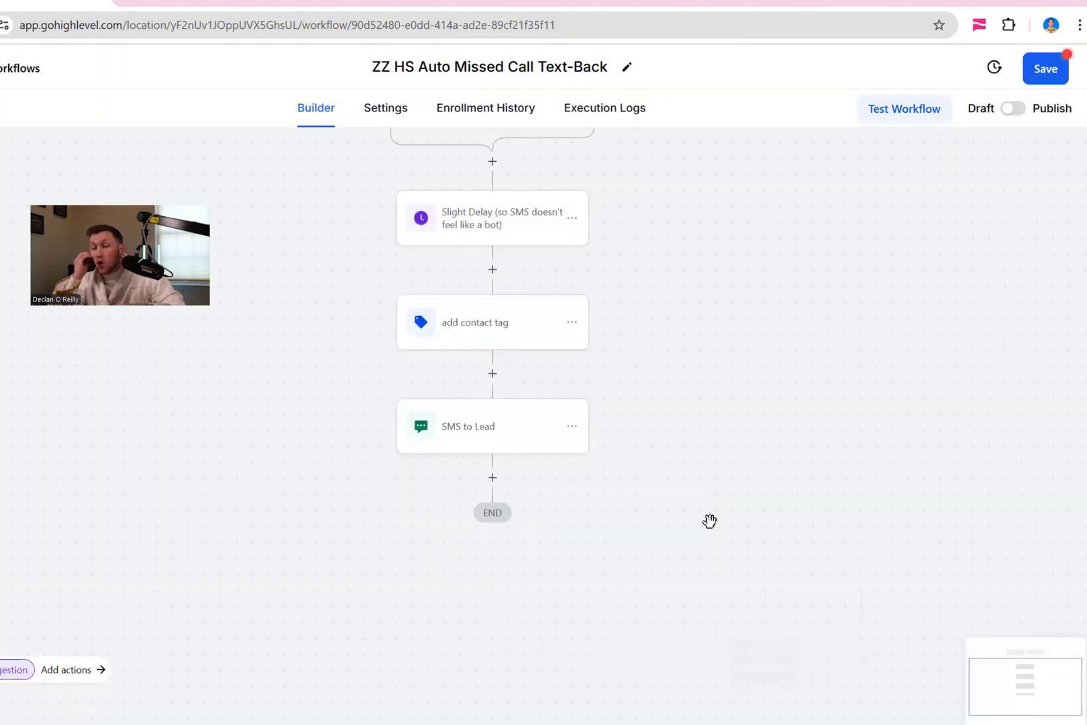
mouse_move(744, 536)
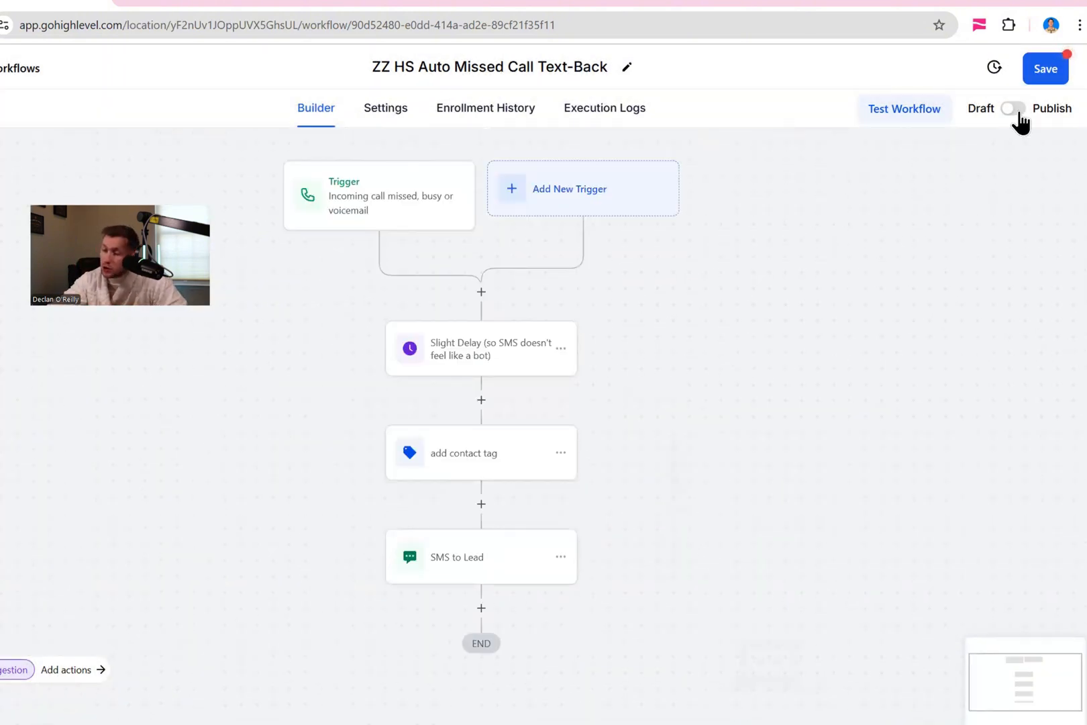
Toggle Publish on the missed-call workflow
left_click(1014, 109)
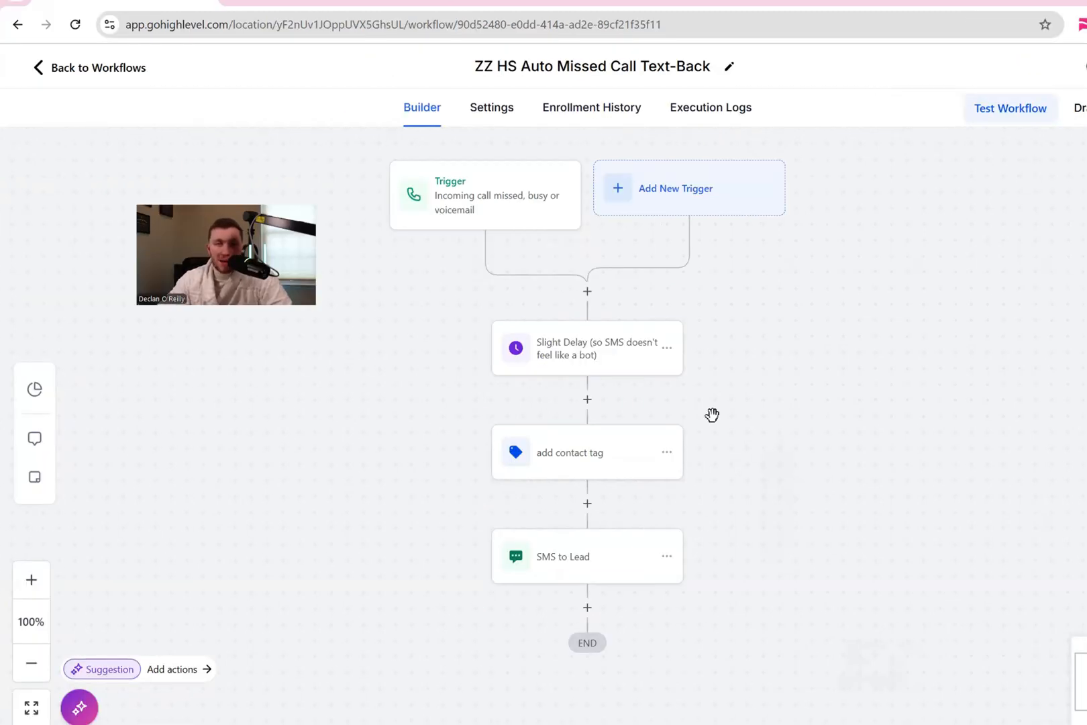
mouse_move(104, 85)
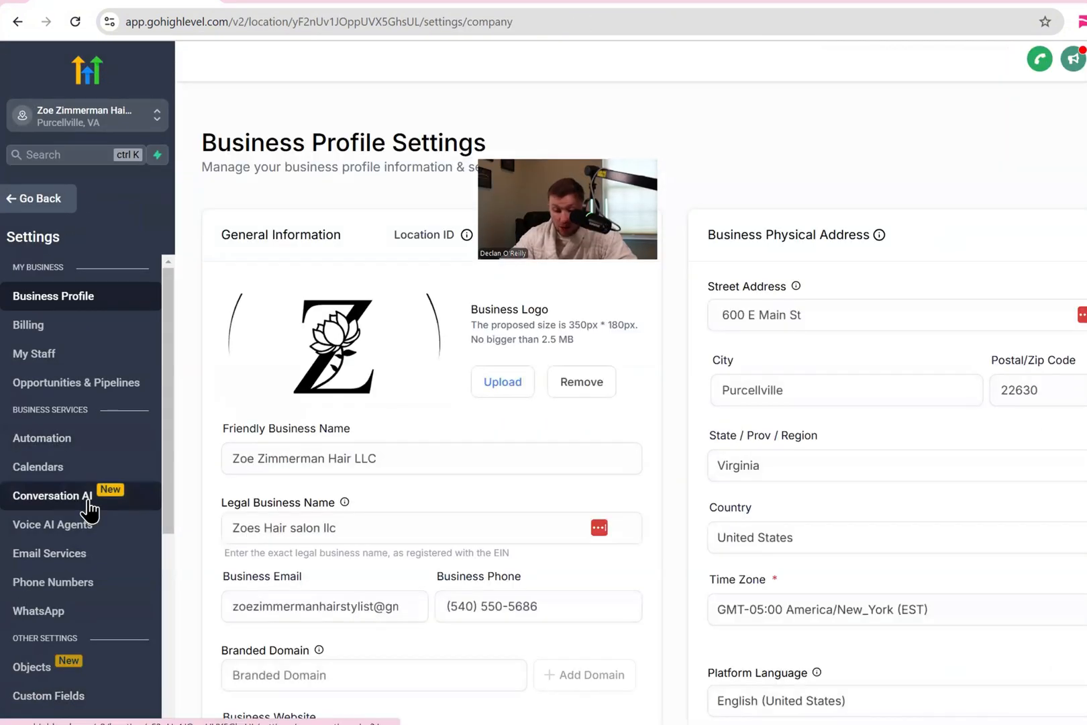
Edit the Conversation AI General Support Bot to confirm Auto Pilot with Instagram, Facebook and SMS channels
left_click(52, 496)
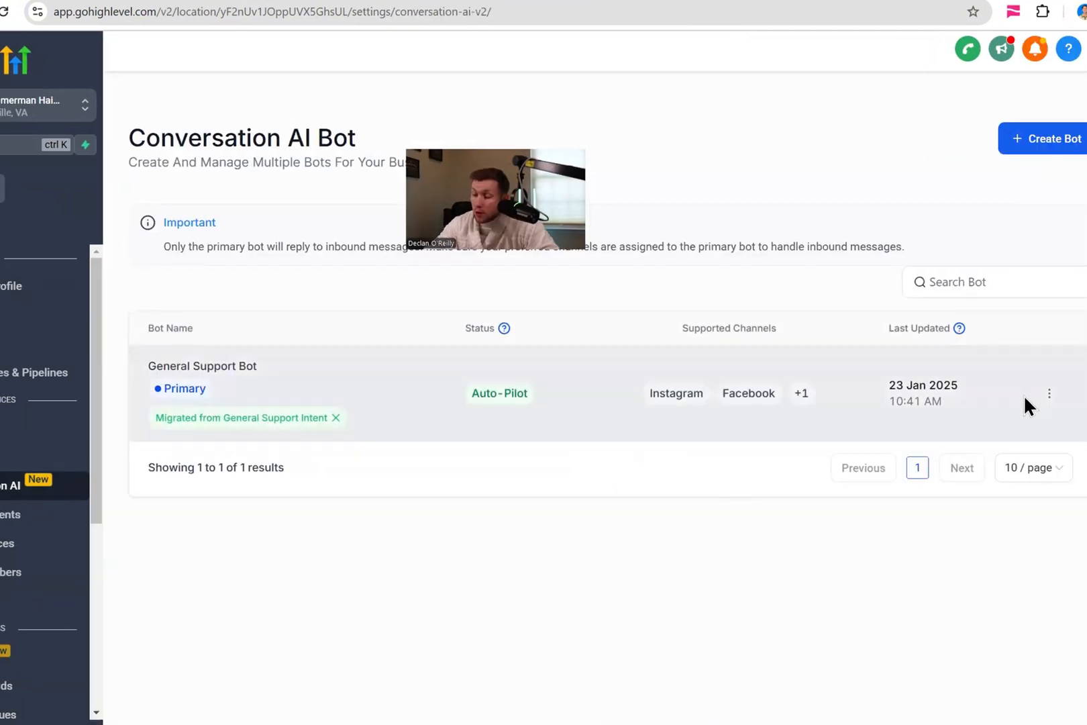
left_click(1050, 393)
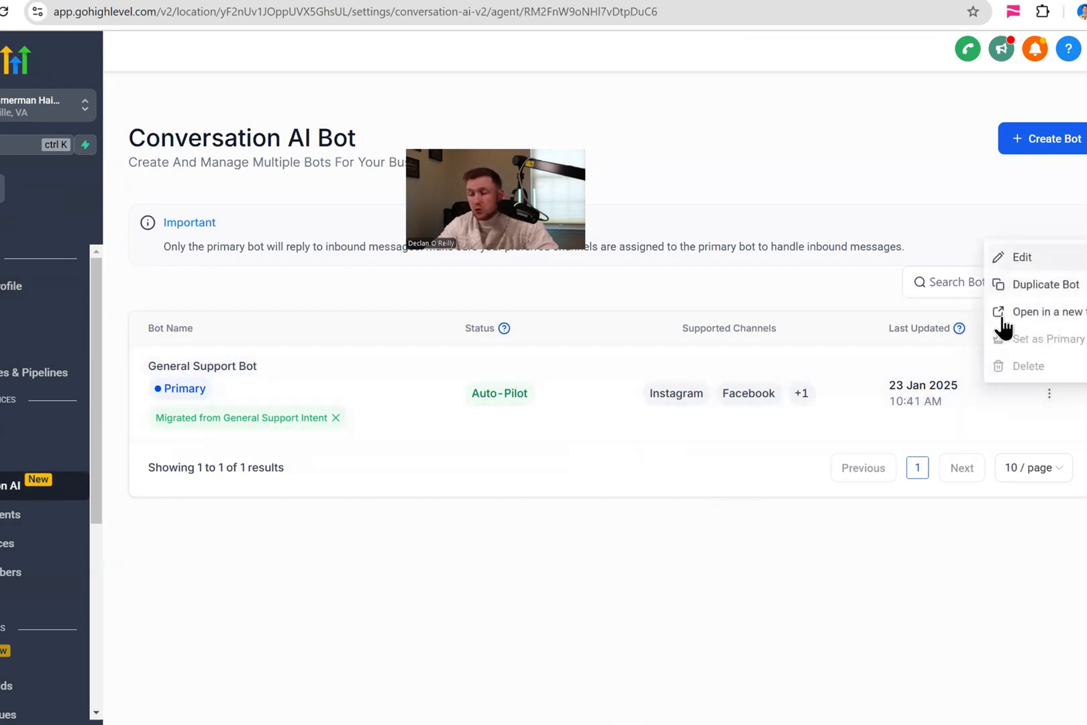
left_click(1022, 258)
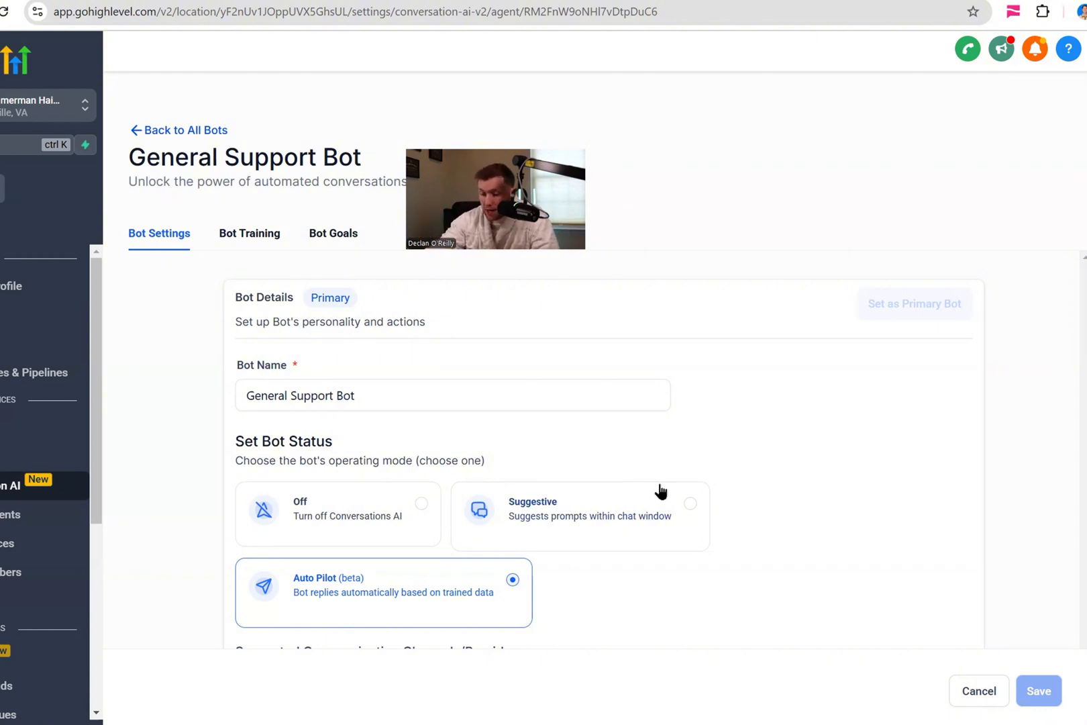
scroll("down", 3)
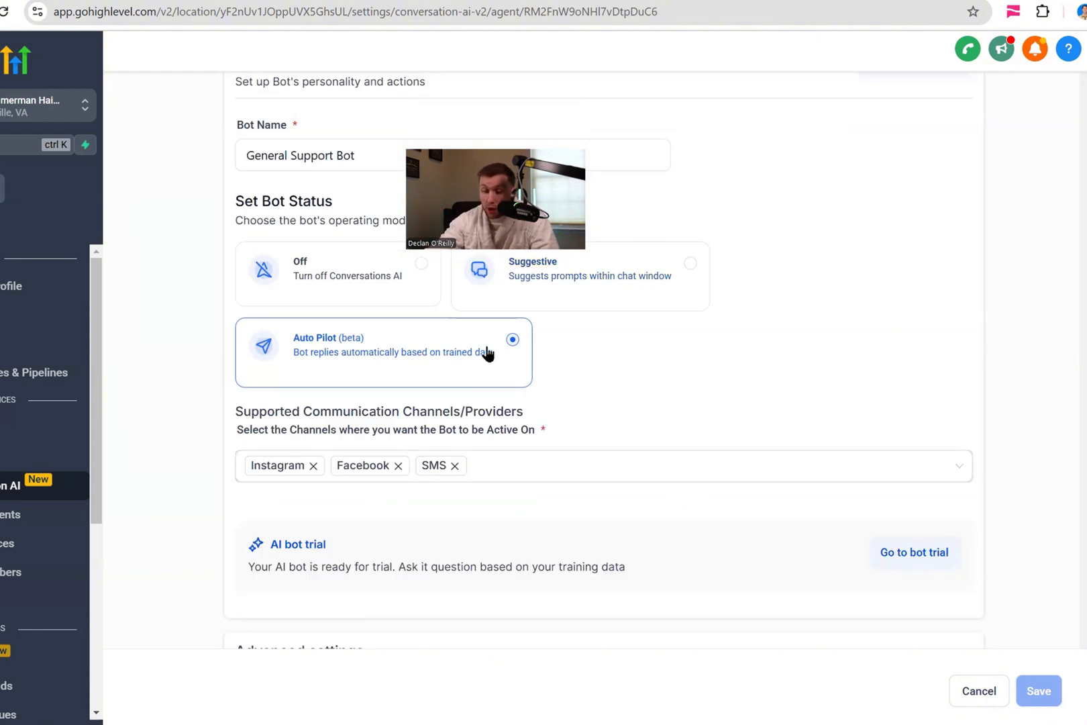
mouse_move(624, 397)
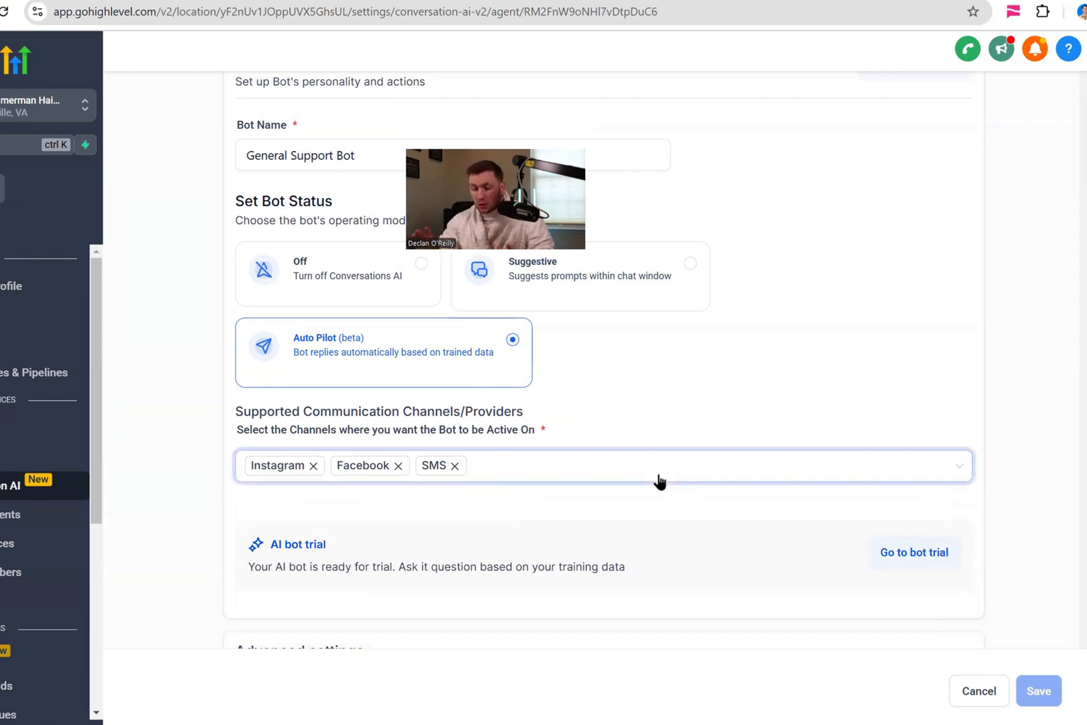
scroll("down", 3)
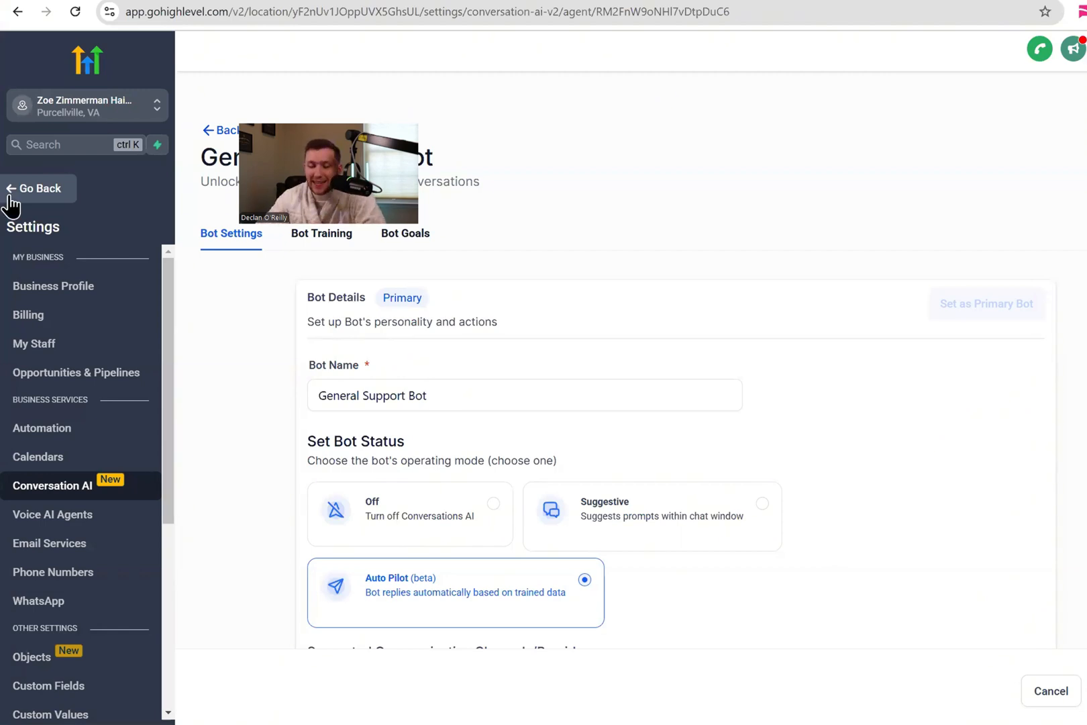
Go back to the ZZ HS Auto Missed Call Text-Back workflow builder
left_click(33, 188)
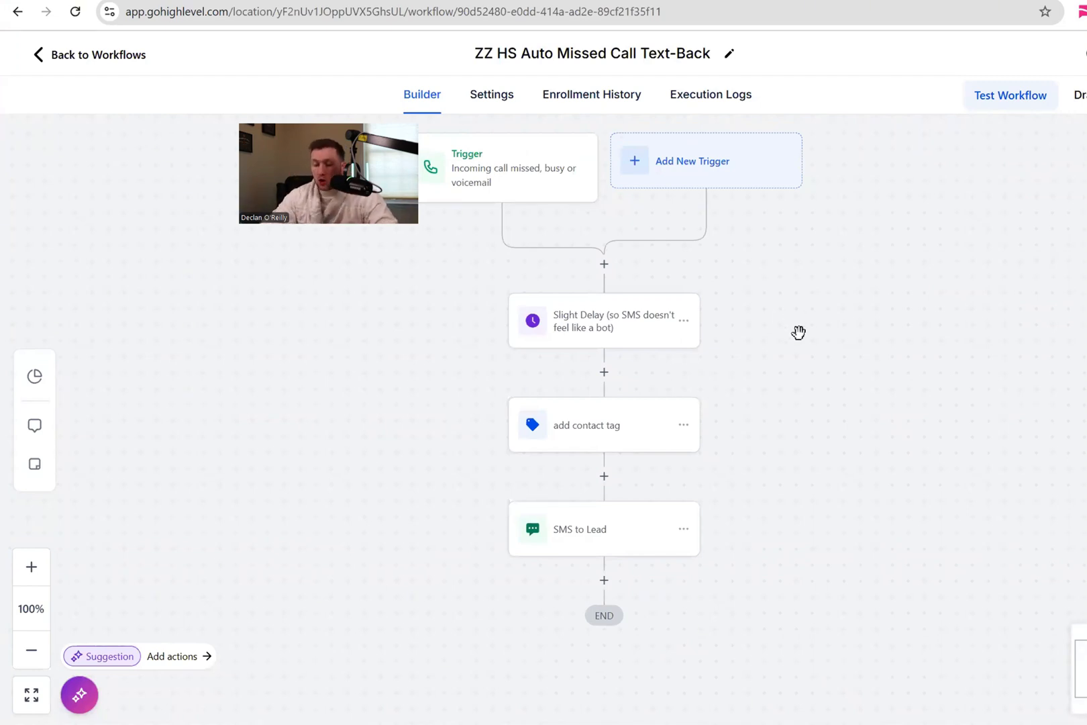
mouse_move(793, 316)
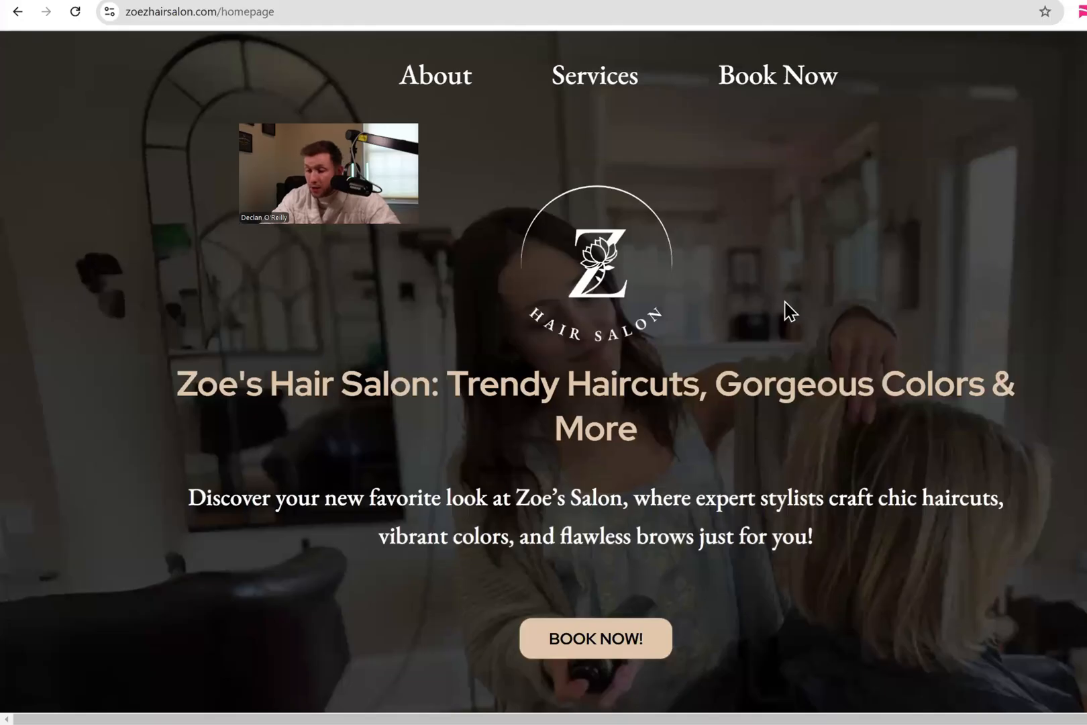
scroll("down", 3)
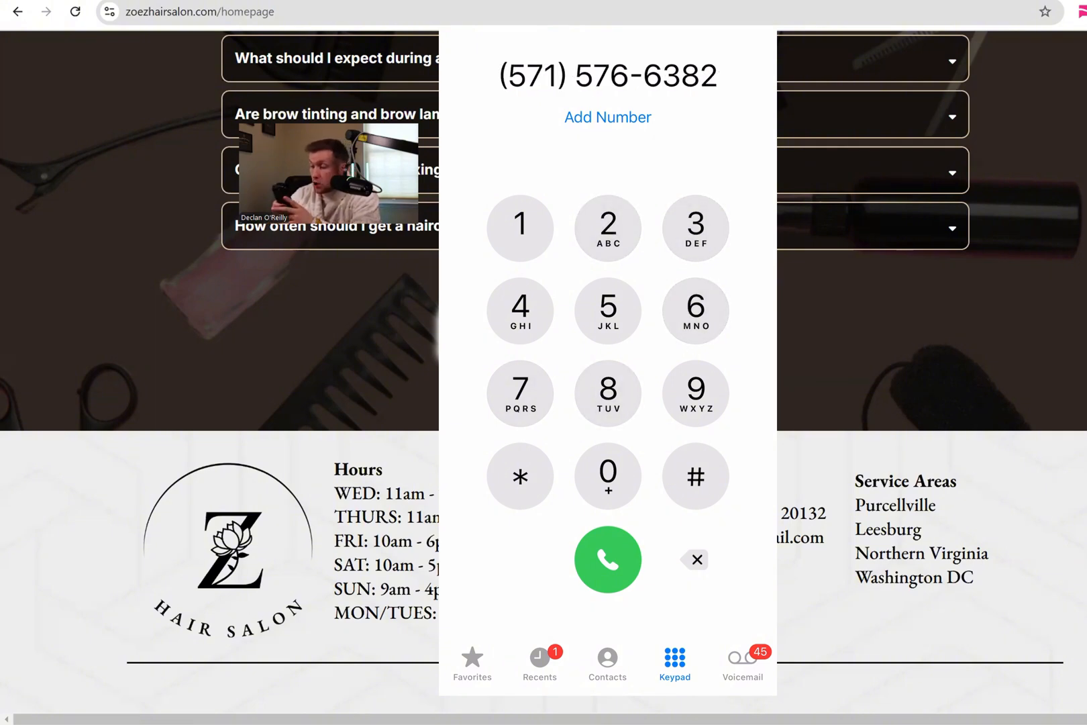
left_click(606, 559)
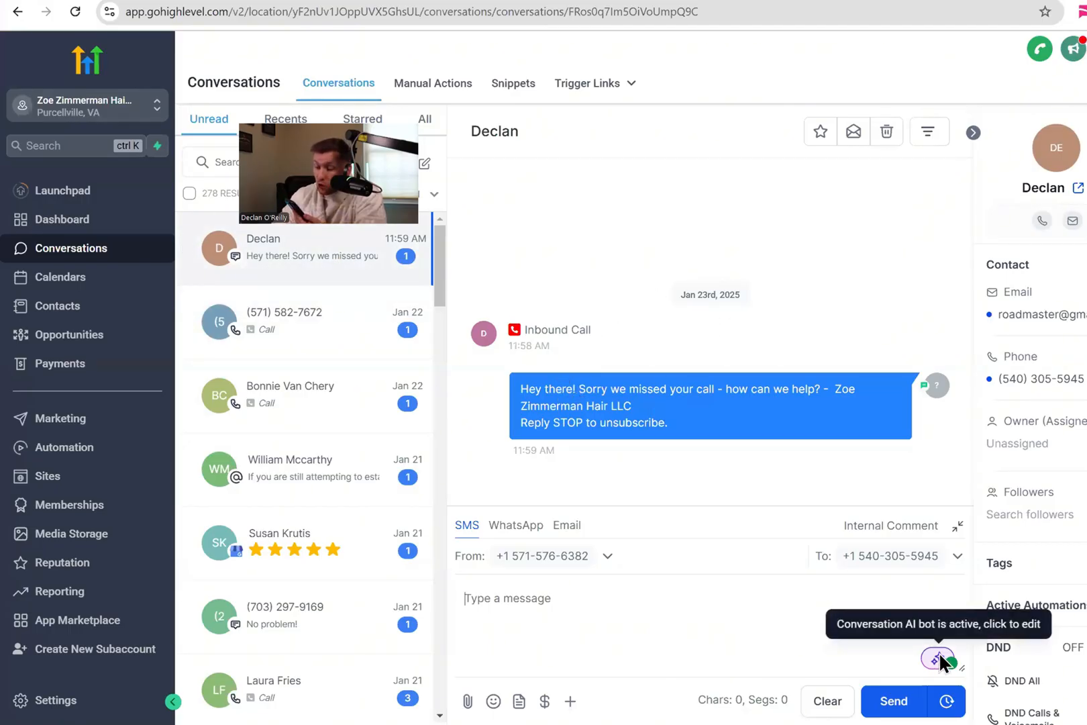
Check that the General Support Bot shows as Active on the missed-call conversation
left_click(938, 658)
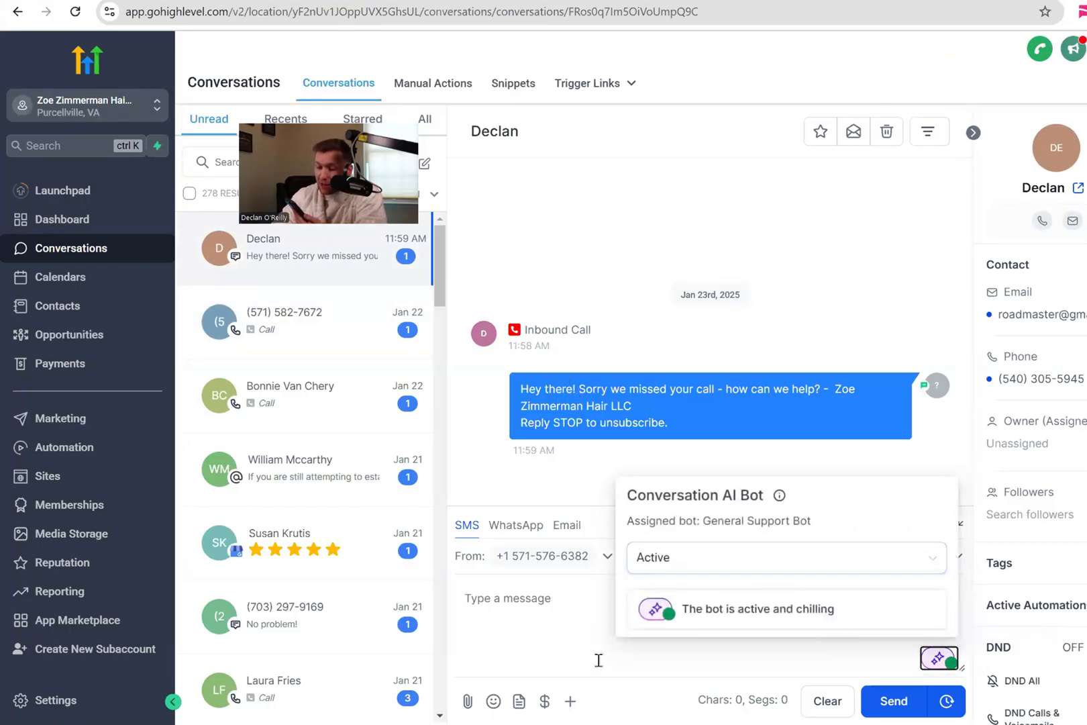
left_click(940, 658)
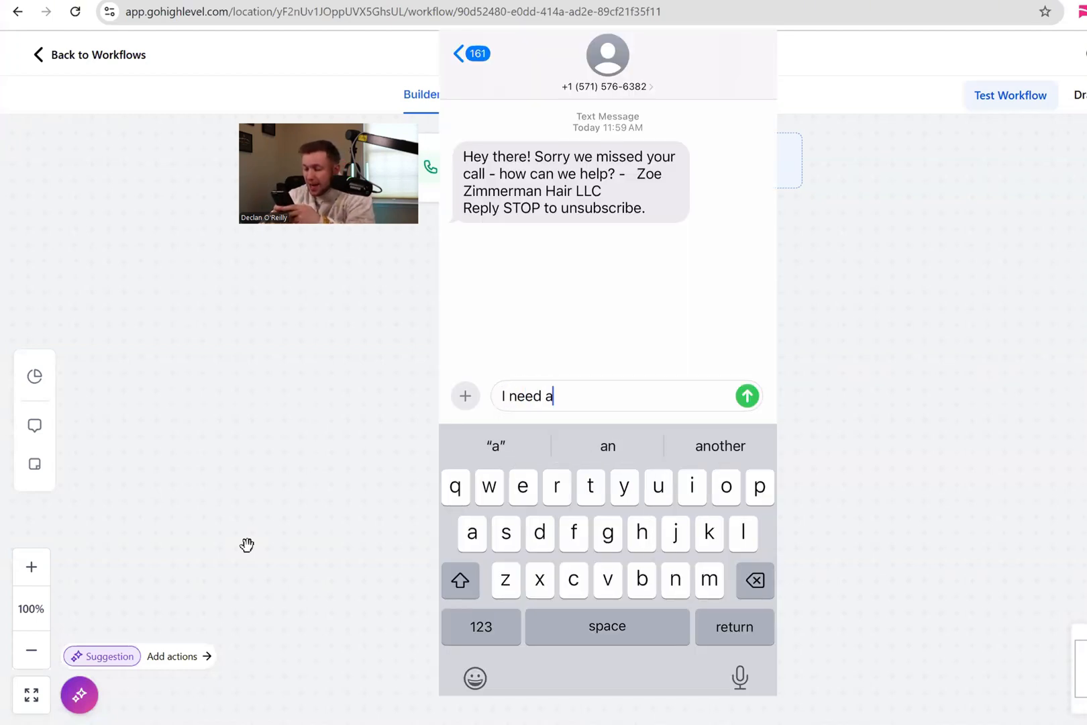
Send "I need a haircut today?" in reply to the missed-call text
type("hair cut")
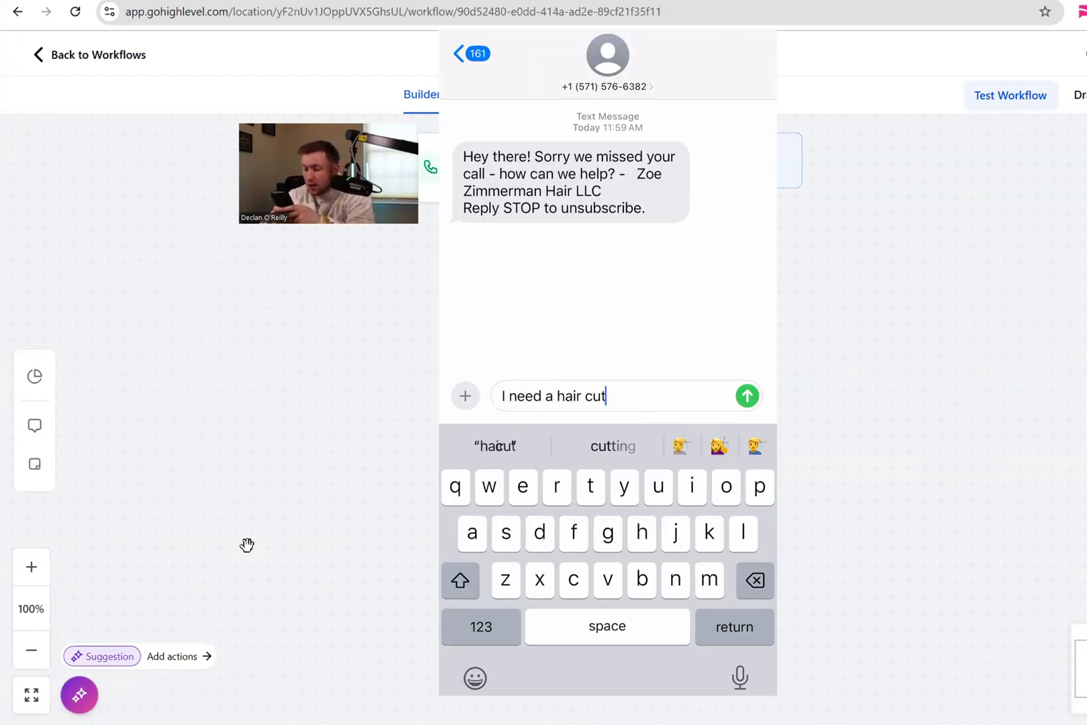
type("today?")
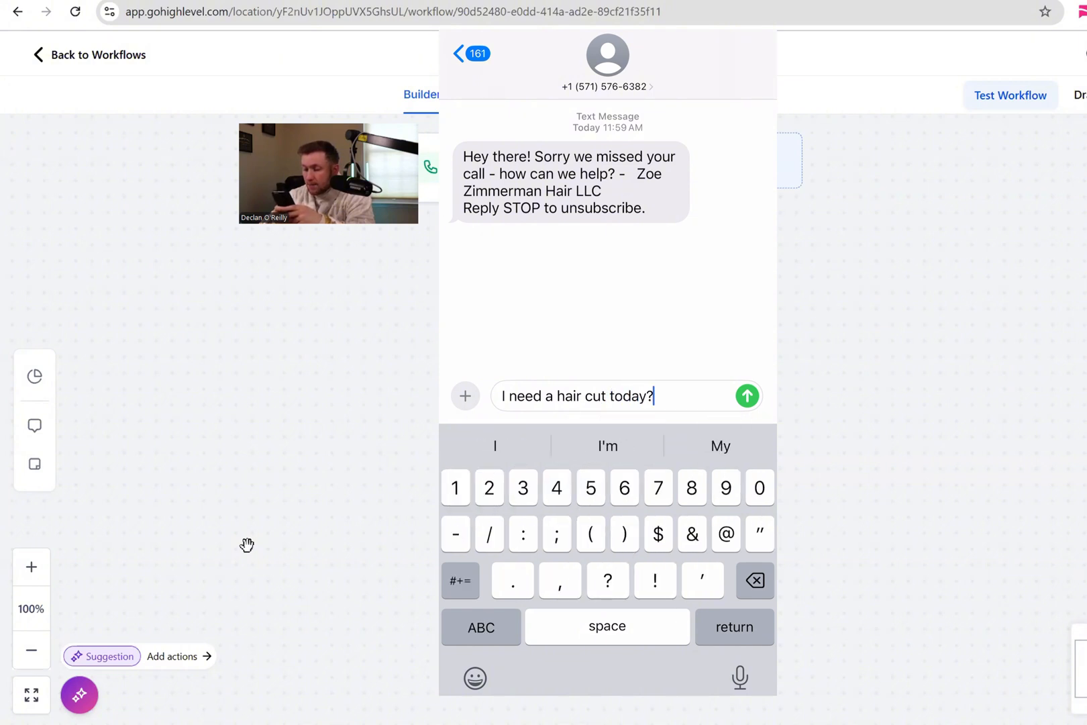
left_click(747, 396)
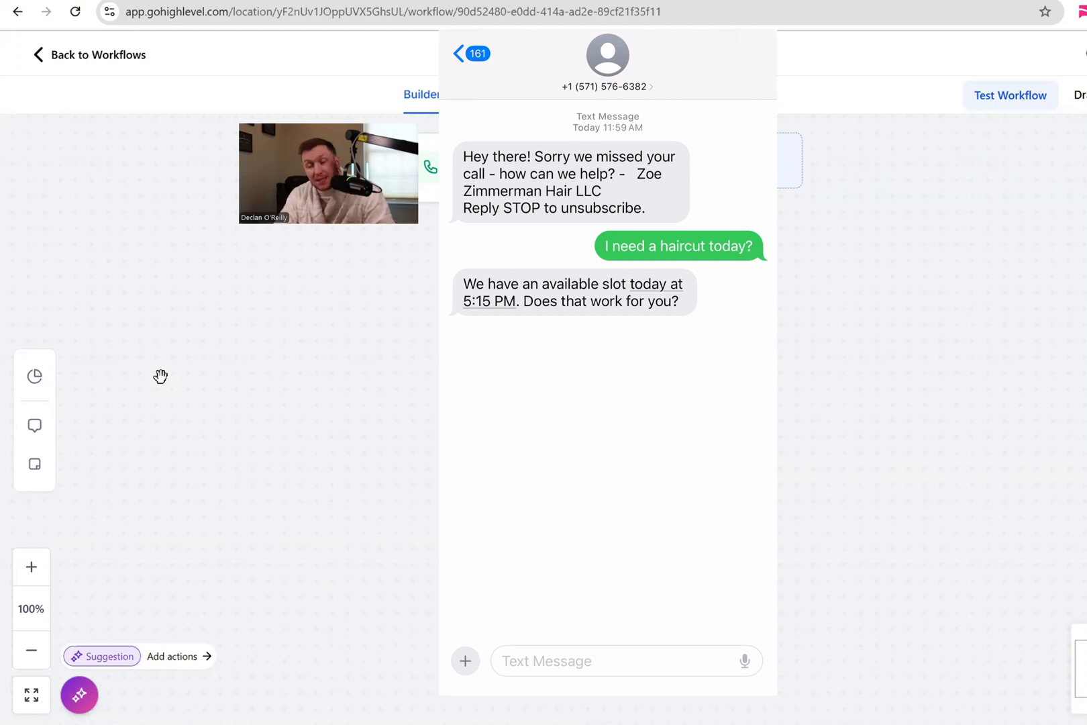
Send "Yes please let's do it" to accept the bot's offered 5:15 PM slot
type("Yes please let's do it")
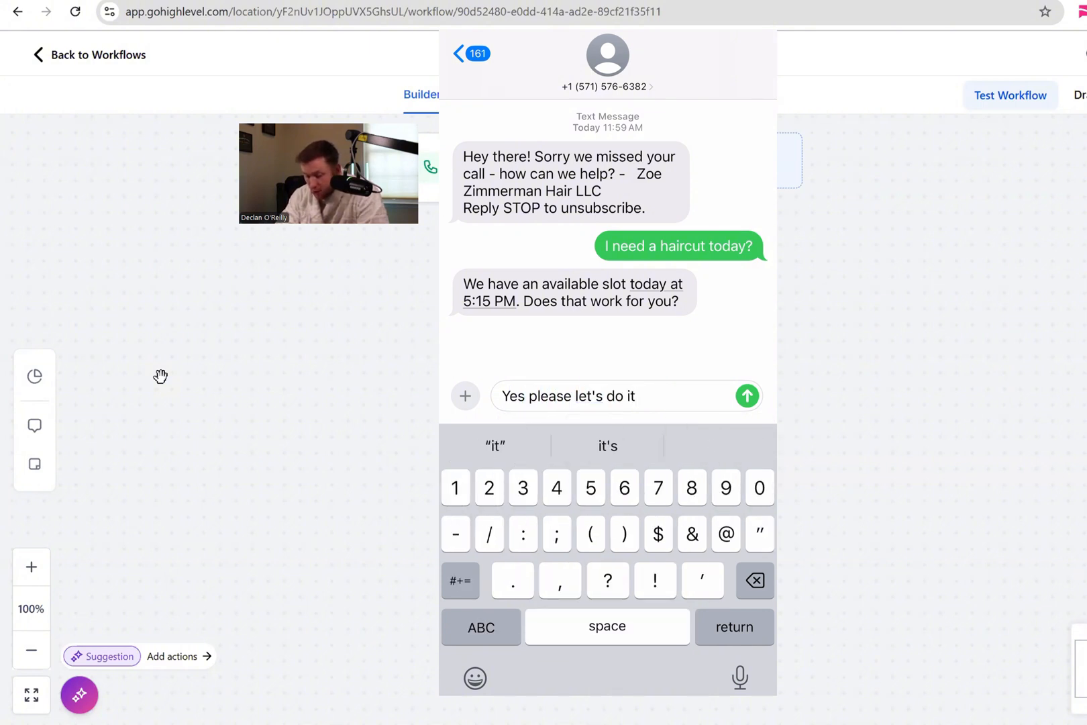
left_click(747, 396)
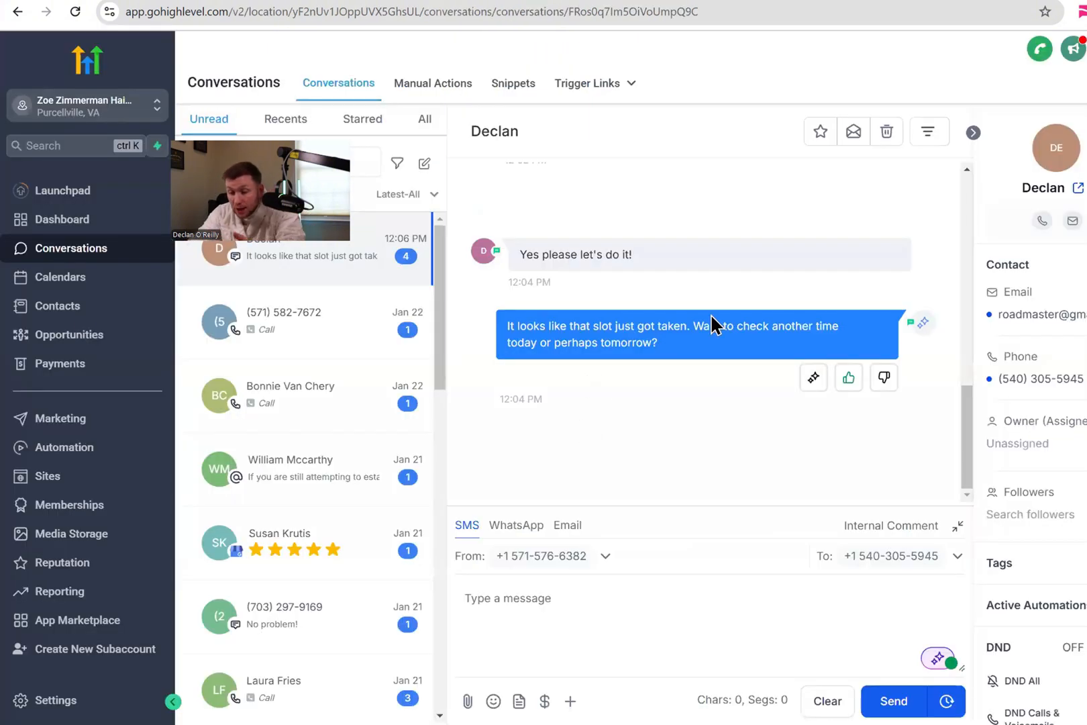
mouse_move(561, 382)
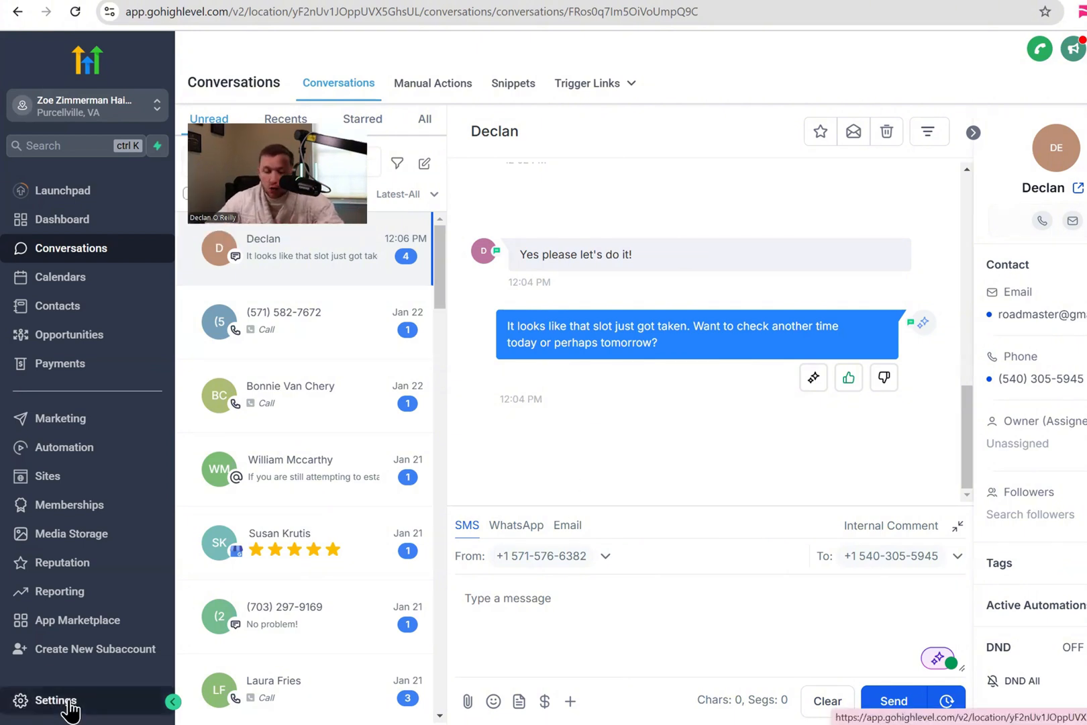
Go to the Voice AI Agents page in the account settings
left_click(55, 700)
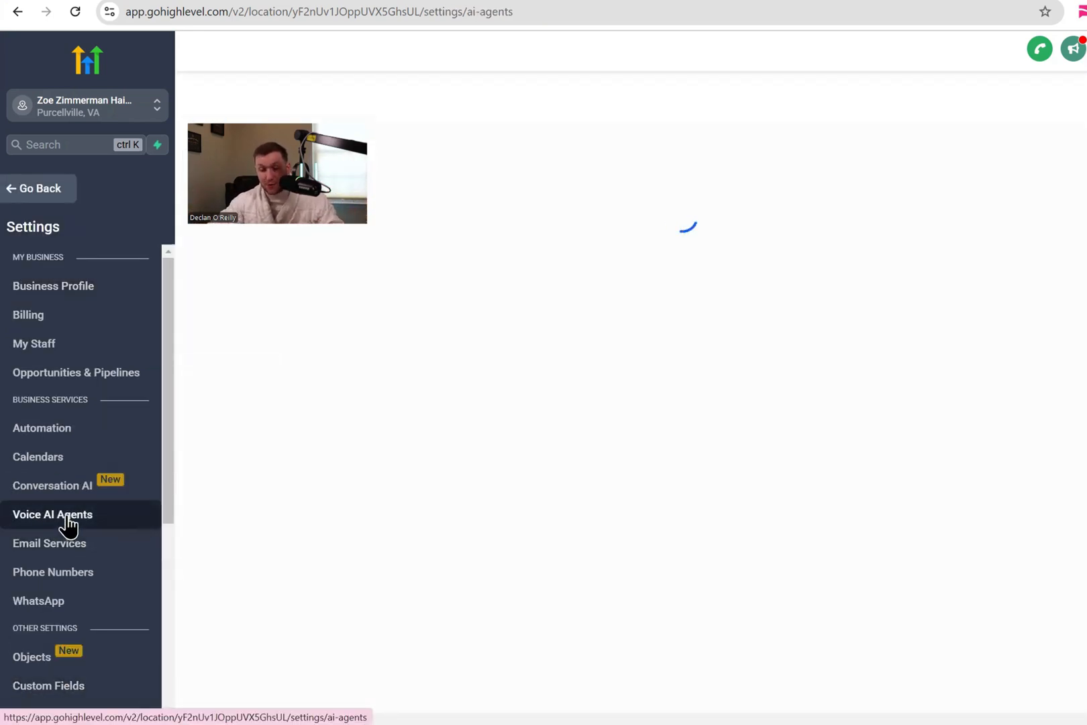
left_click(52, 515)
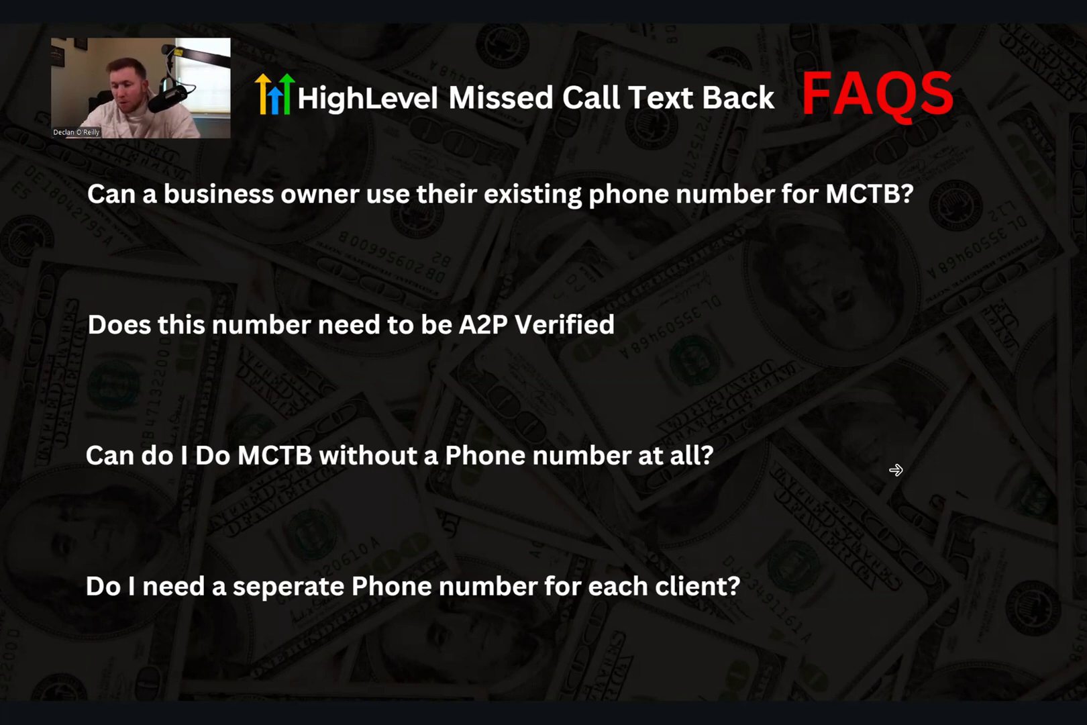
Reveal the first FAQ's answer: port the number to Twilio or forward calls and texts
left_click(895, 470)
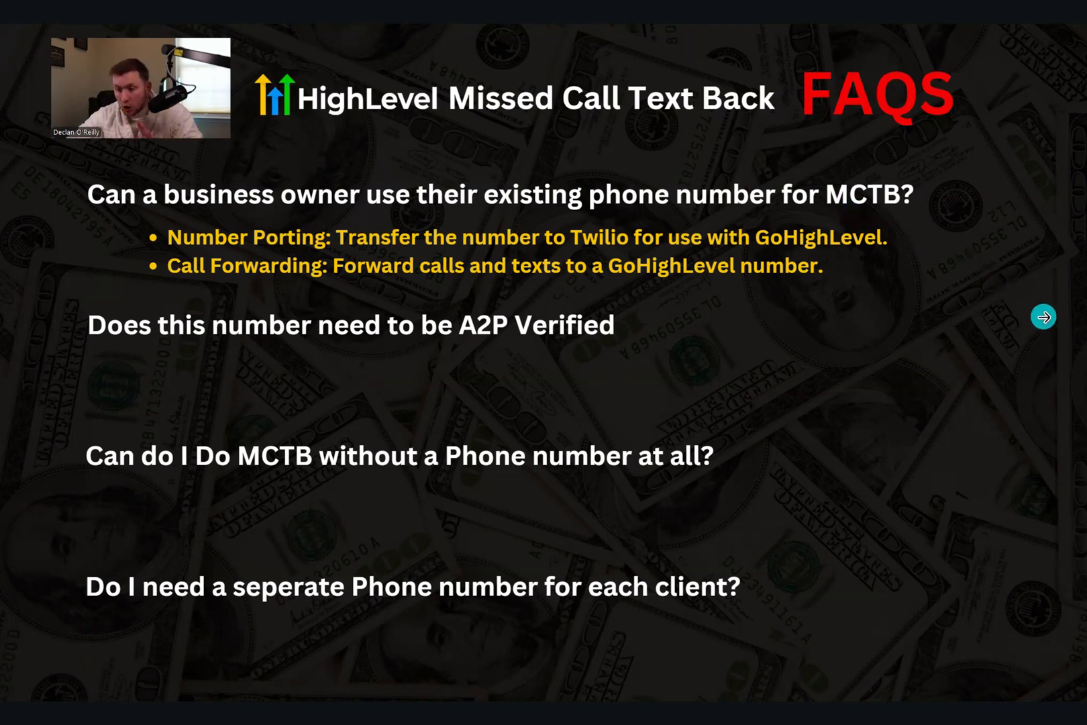
left_click(1043, 317)
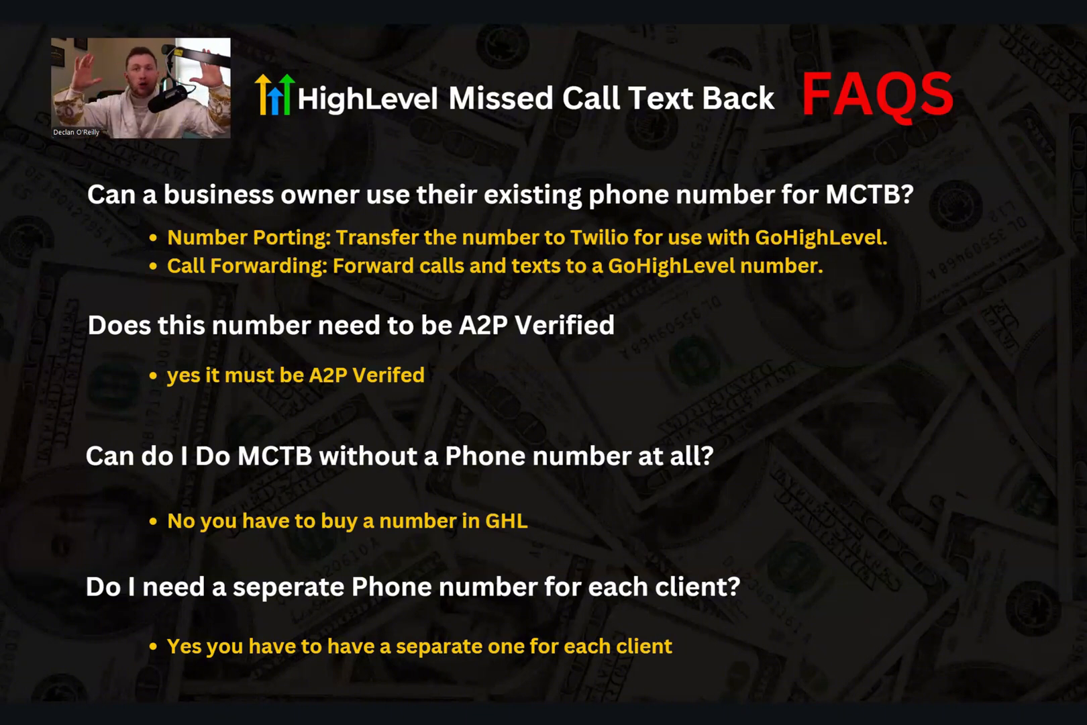
mouse_move(265, 272)
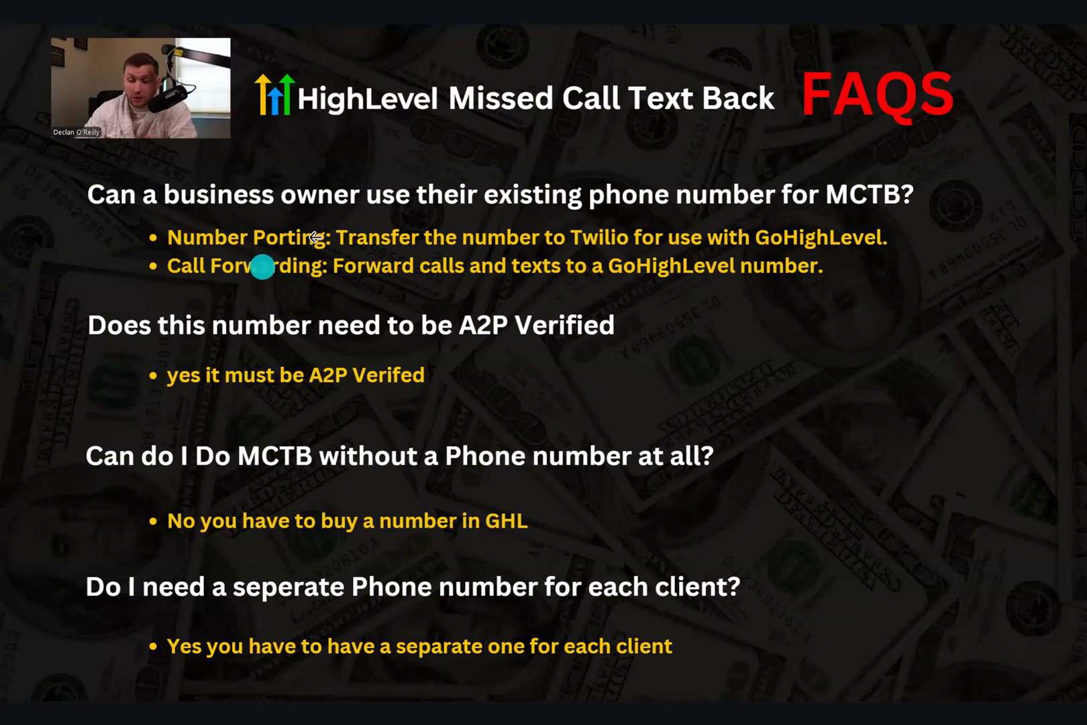
mouse_move(797, 290)
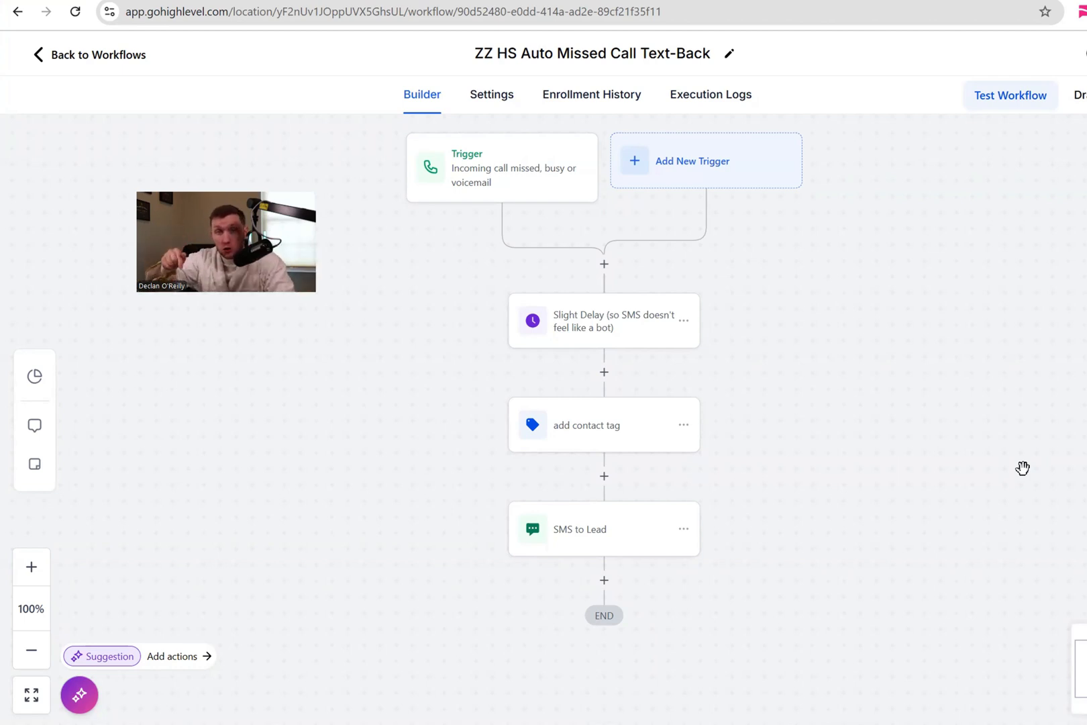
mouse_move(408, 565)
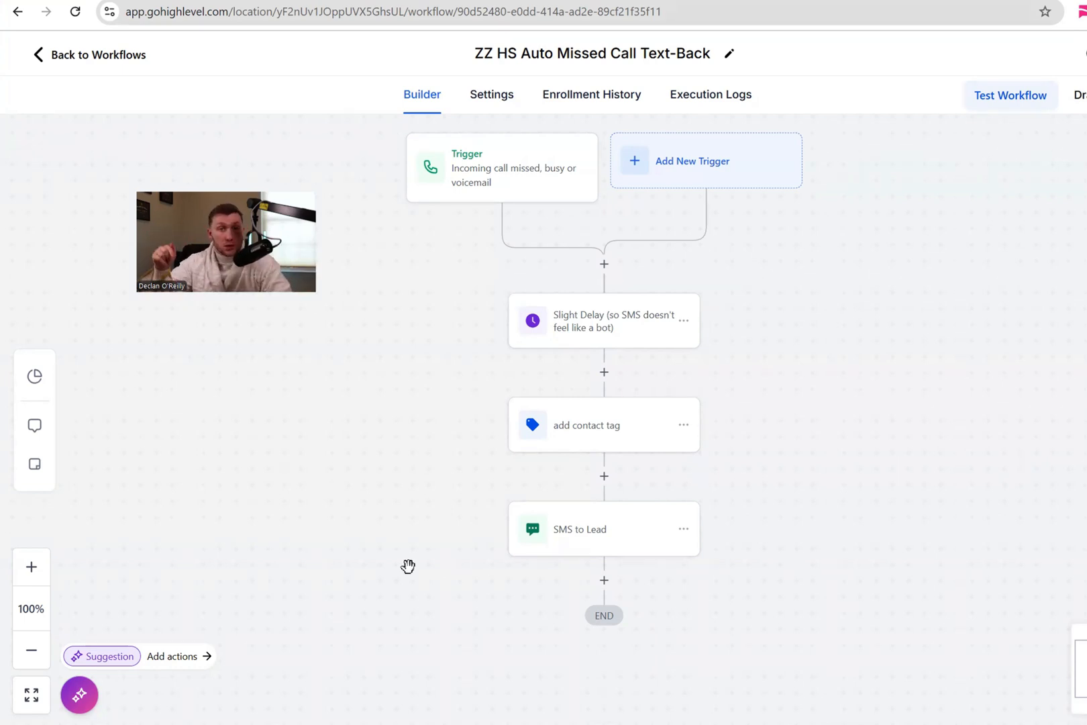